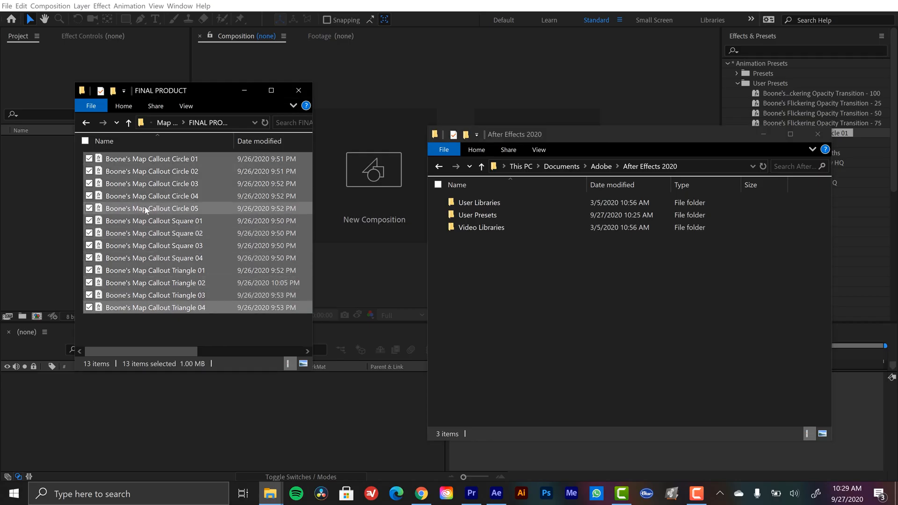
Apply Map Callout Circle 01 from User Presets and nudge its Point Size value.
click(478, 215)
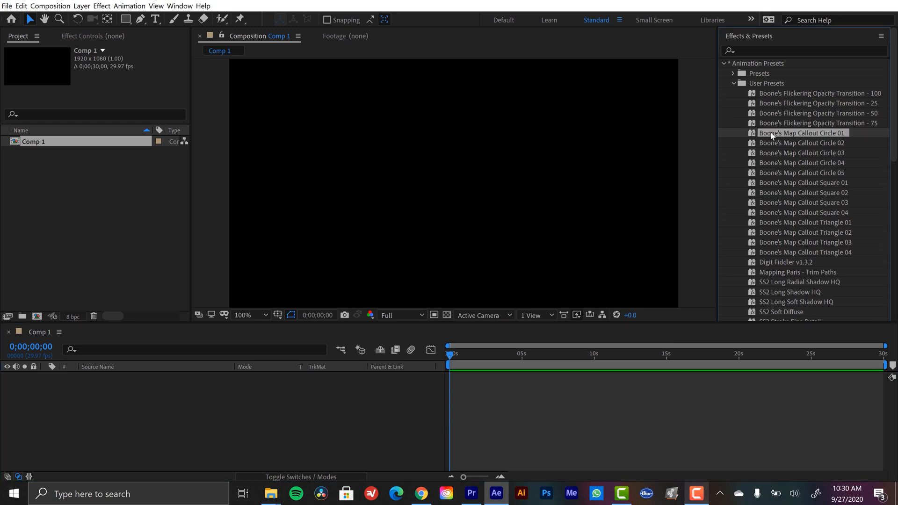
double_click(805, 133)
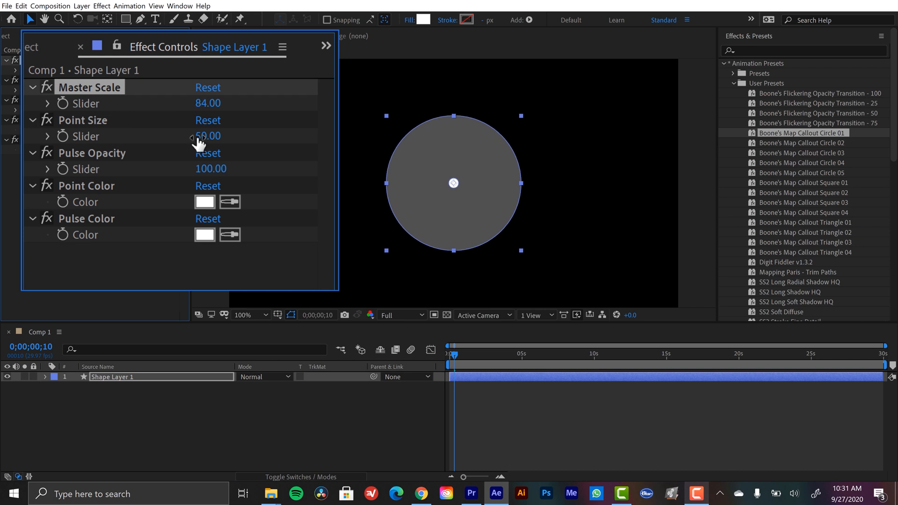
drag(207, 136, 227, 136)
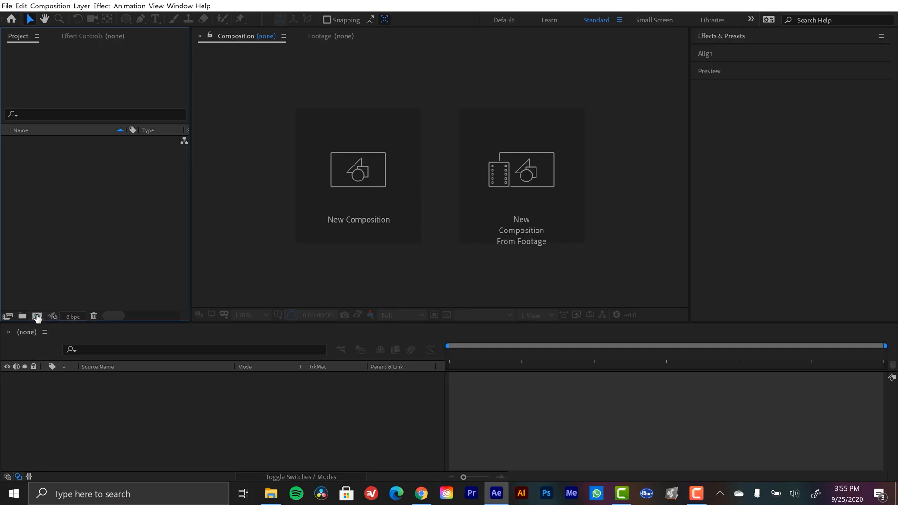
Create the Map Marker Callout composition at HDTV 1080, 24 fps, 30 seconds.
click(358, 176)
text(Map Marker Callout)
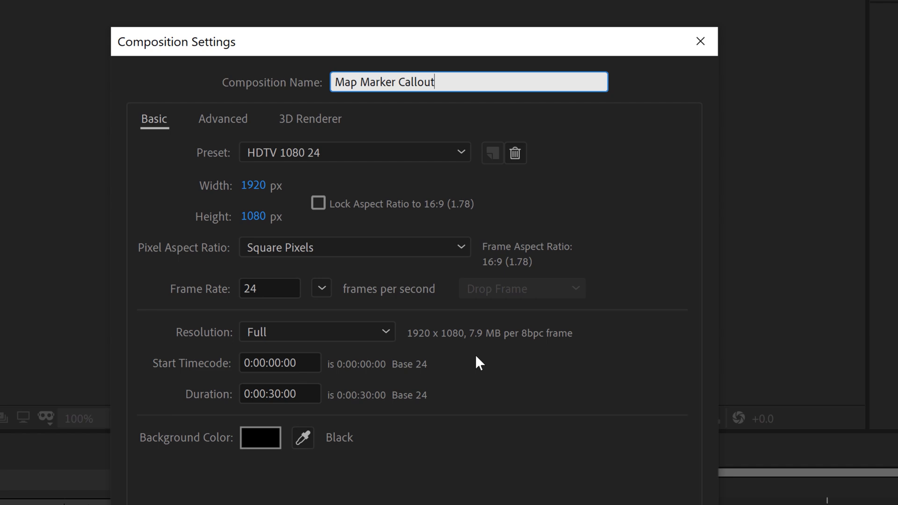
mouse_move(495, 353)
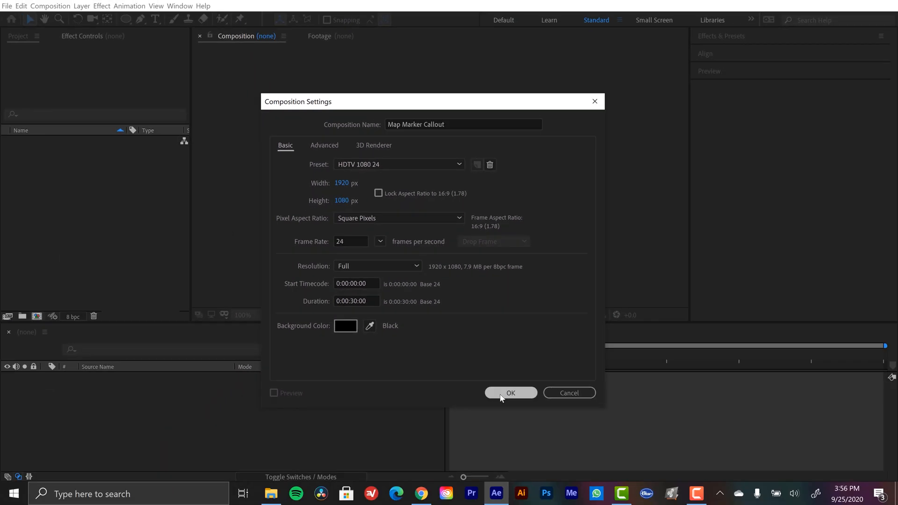
click(510, 393)
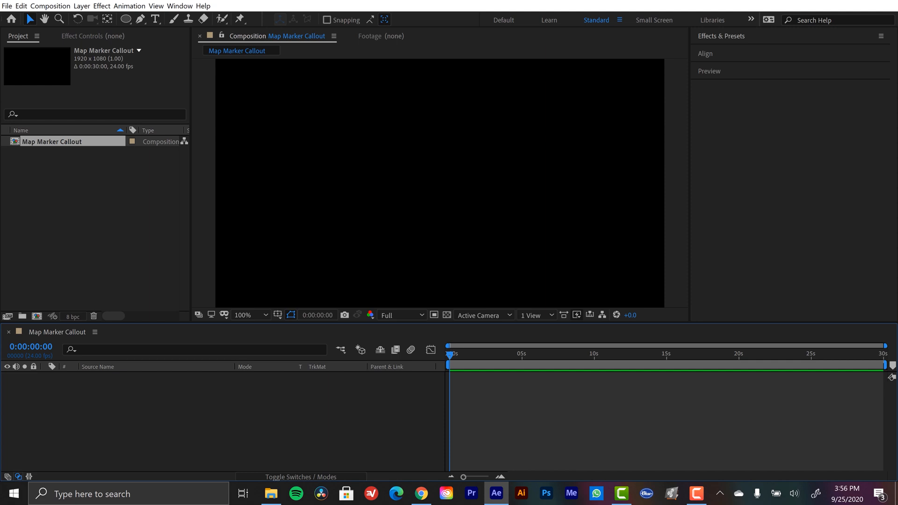
Draw a white ellipse and rename its group to Point.
click(124, 18)
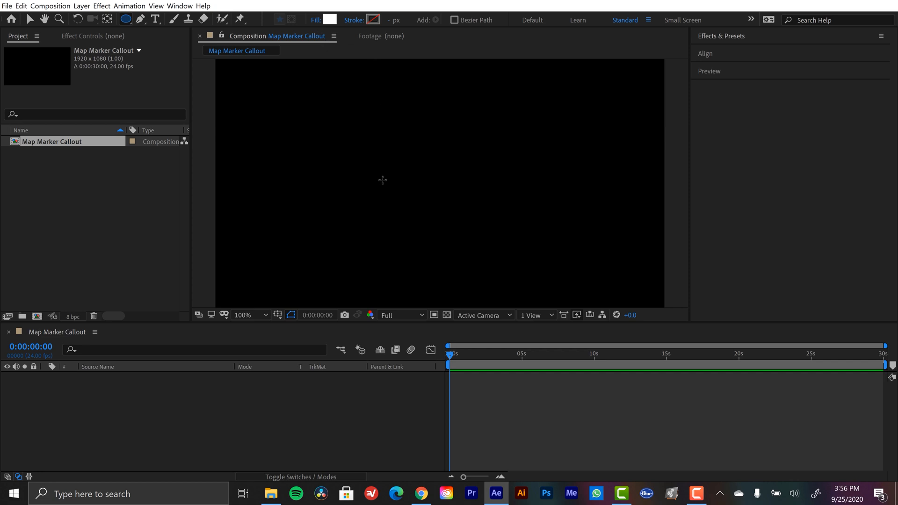
drag(344, 139, 370, 163)
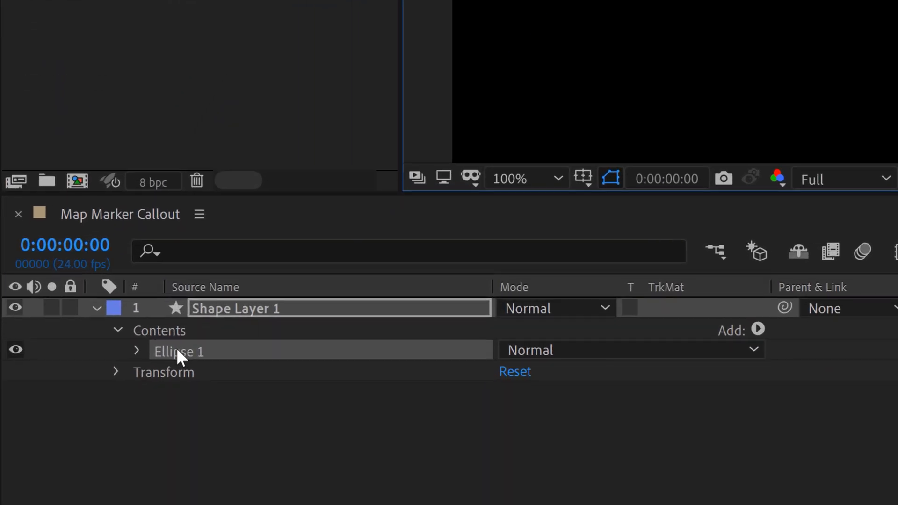
double_click(235, 308)
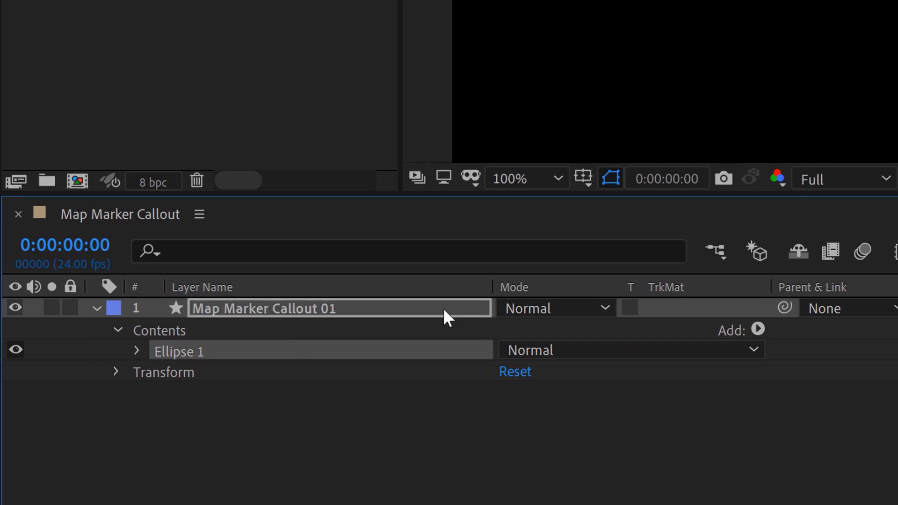
text(Poi)
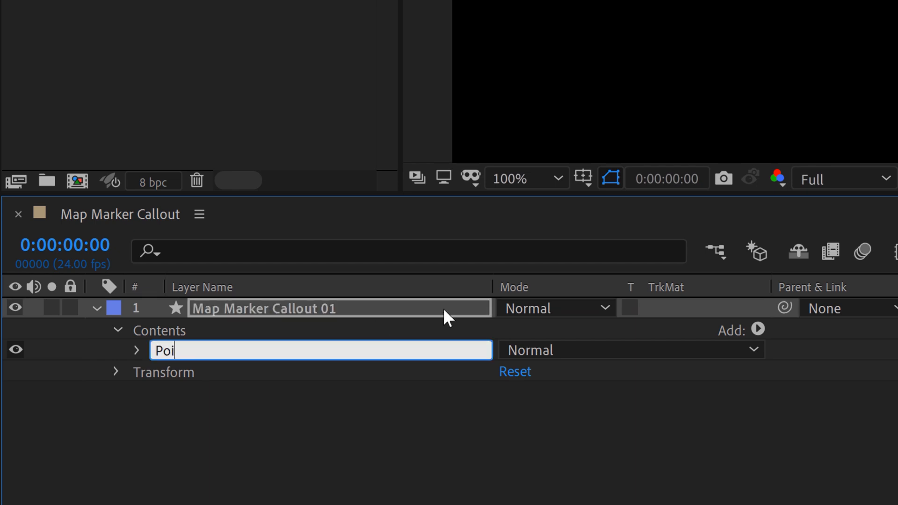
text(nt)
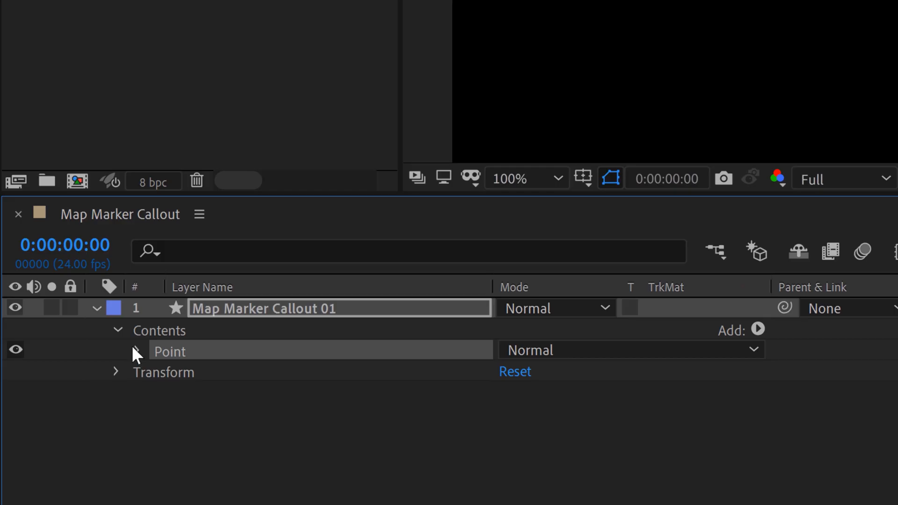
Set the Point group's Ellipse Path size to 50.
click(116, 351)
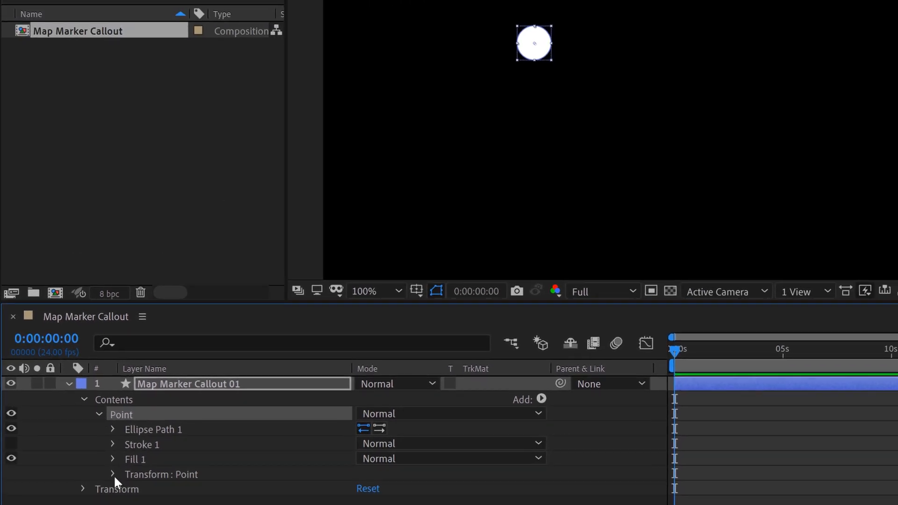
click(113, 475)
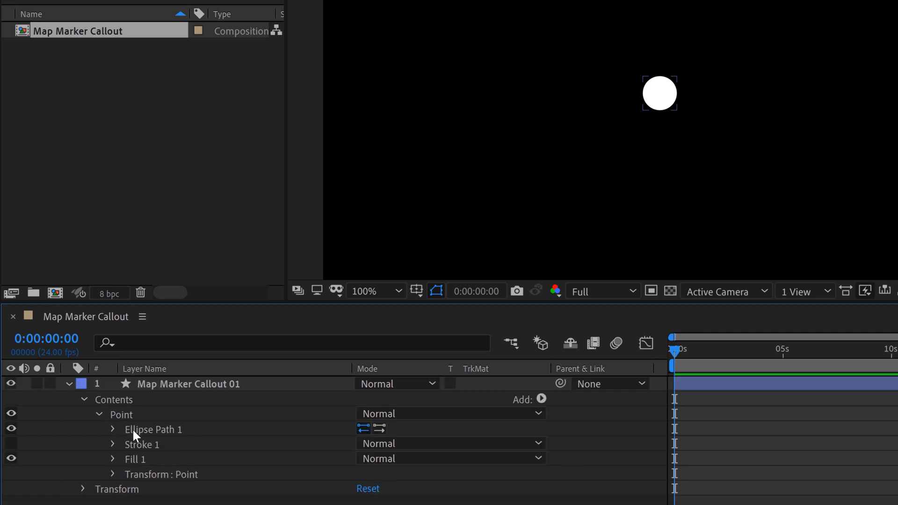
click(113, 429)
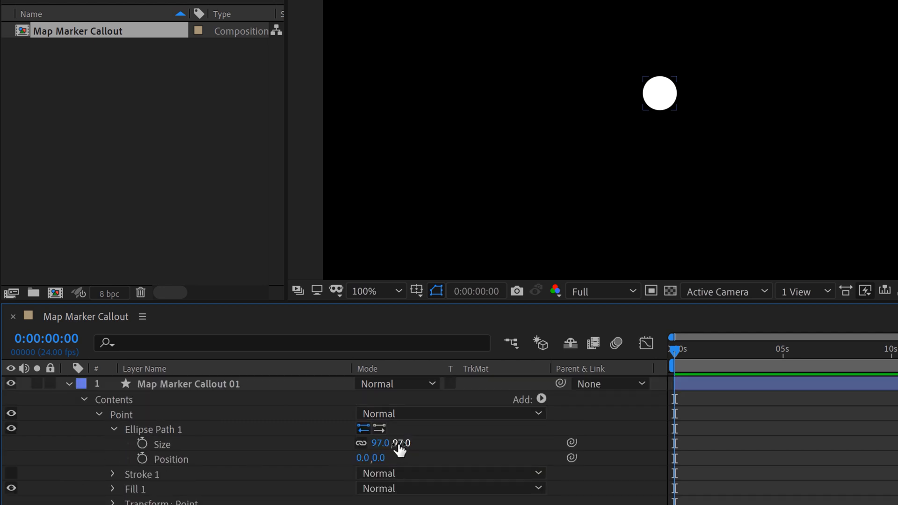
text(50)
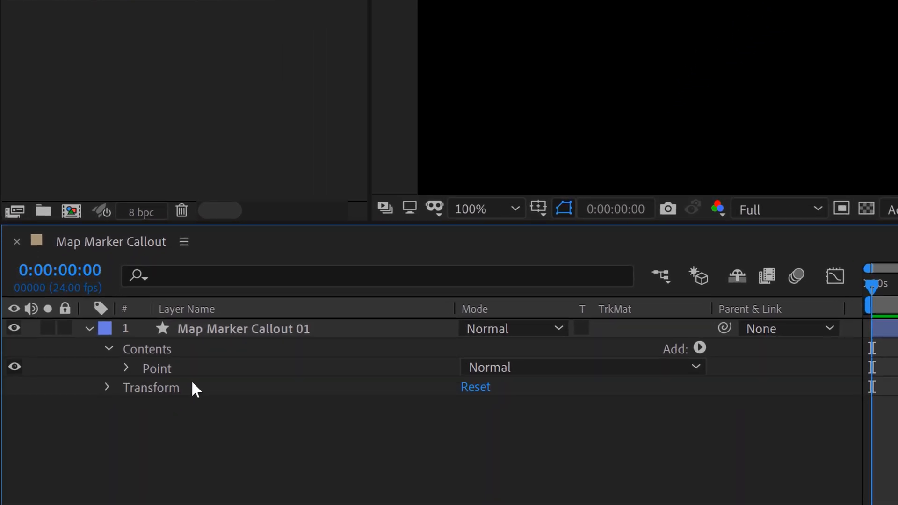
Duplicate Point as a group named Pulse and reveal its Ellipse Path size to enlarge it.
double_click(244, 329)
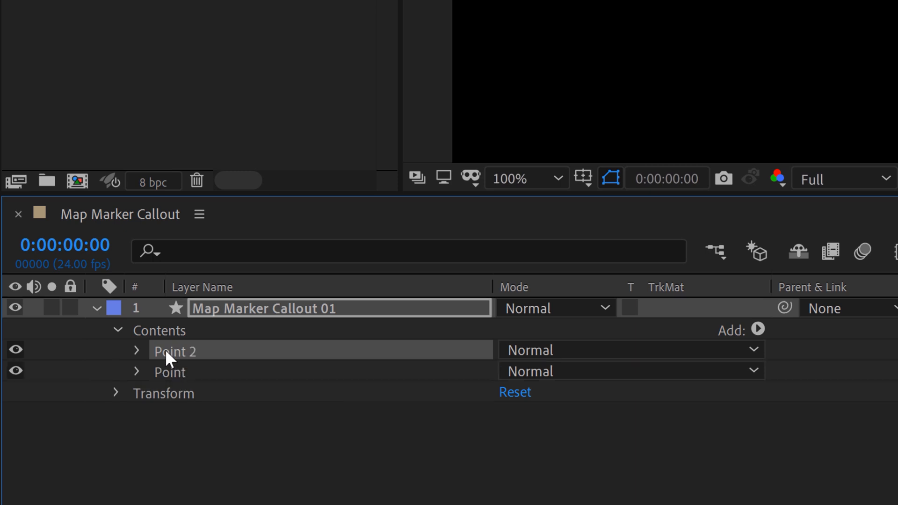
double_click(174, 350)
text(Pulse)
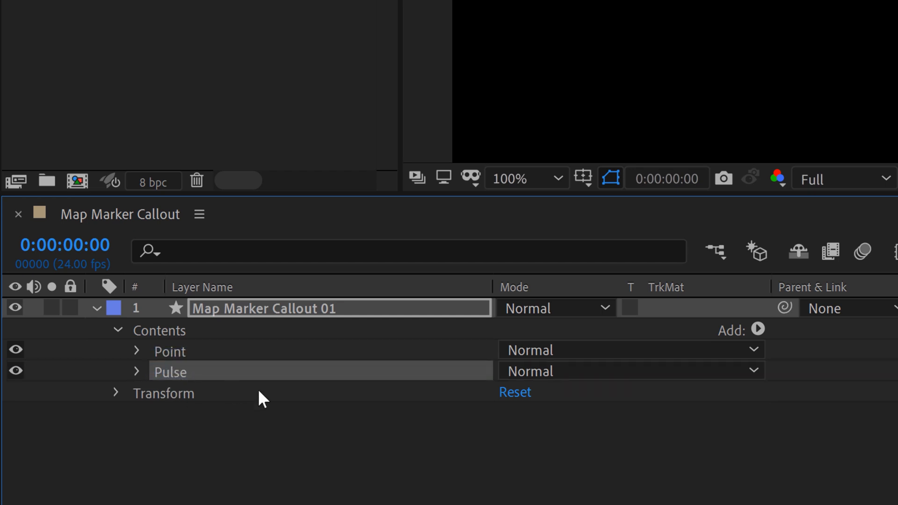
click(137, 371)
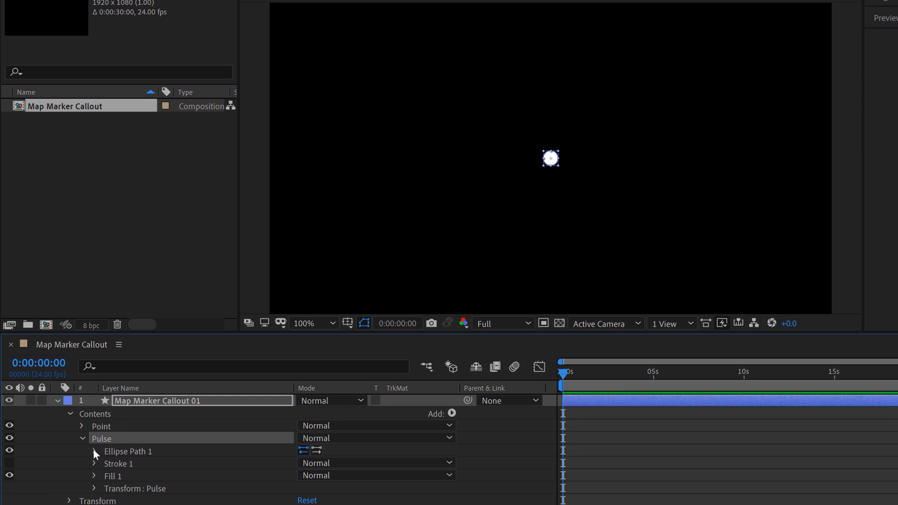
click(94, 451)
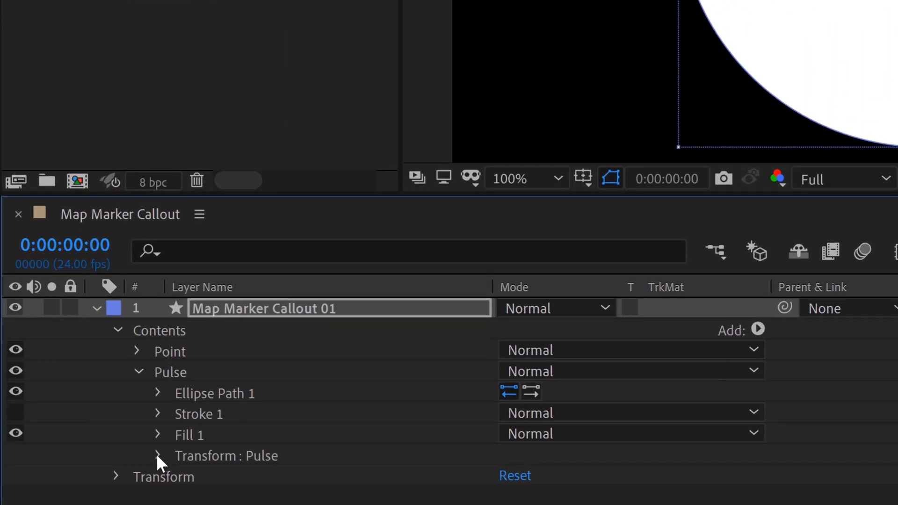
Keyframe Pulse Scale and Opacity over one second, starting at 0% scale and 85% opacity.
click(159, 455)
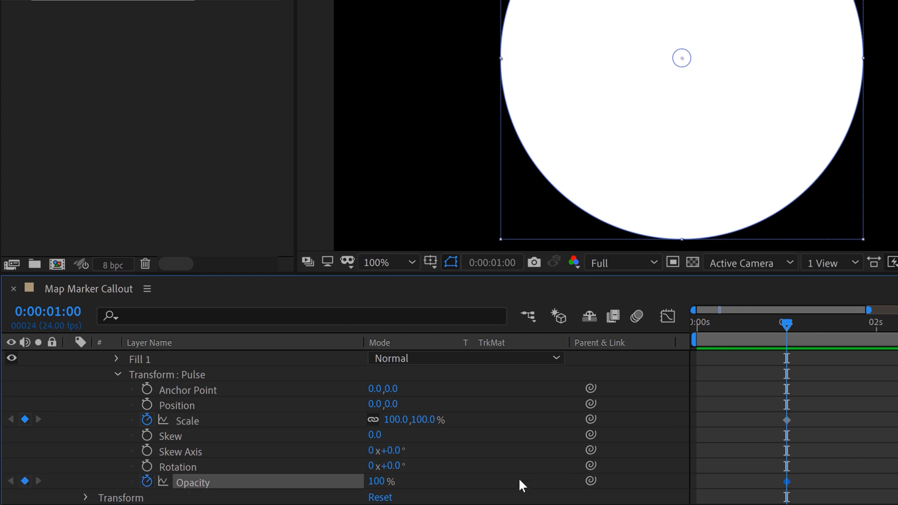
mouse_move(475, 499)
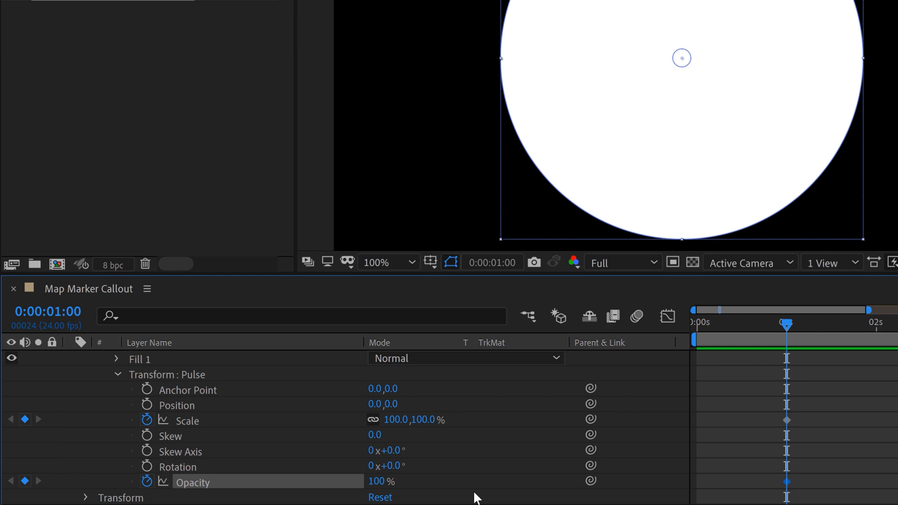
click(381, 481)
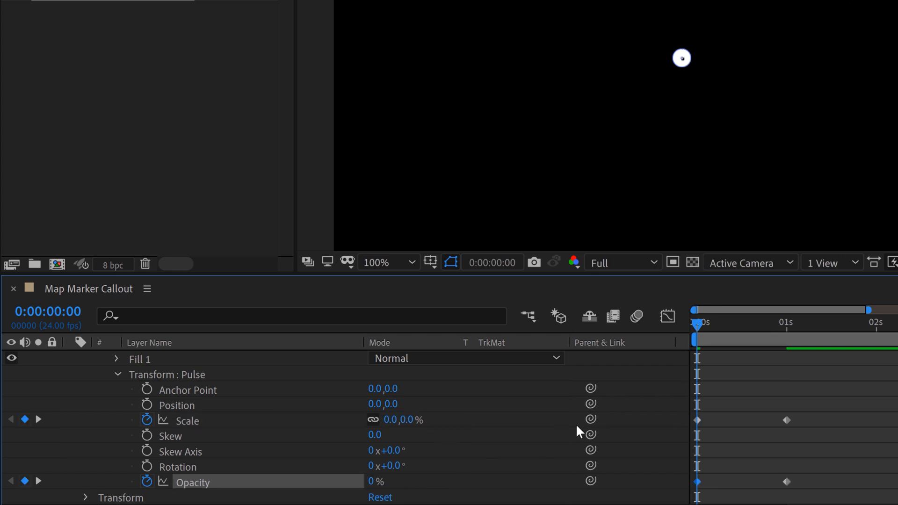
double_click(376, 481)
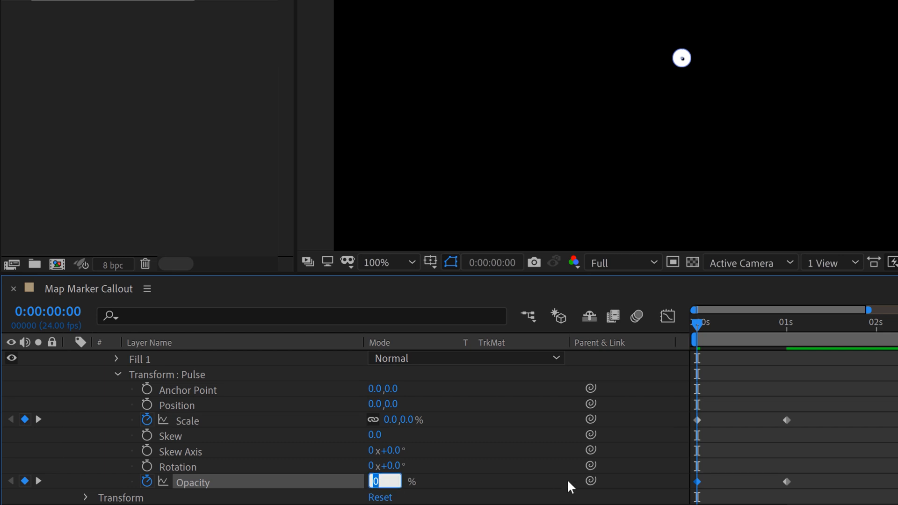
text(85)
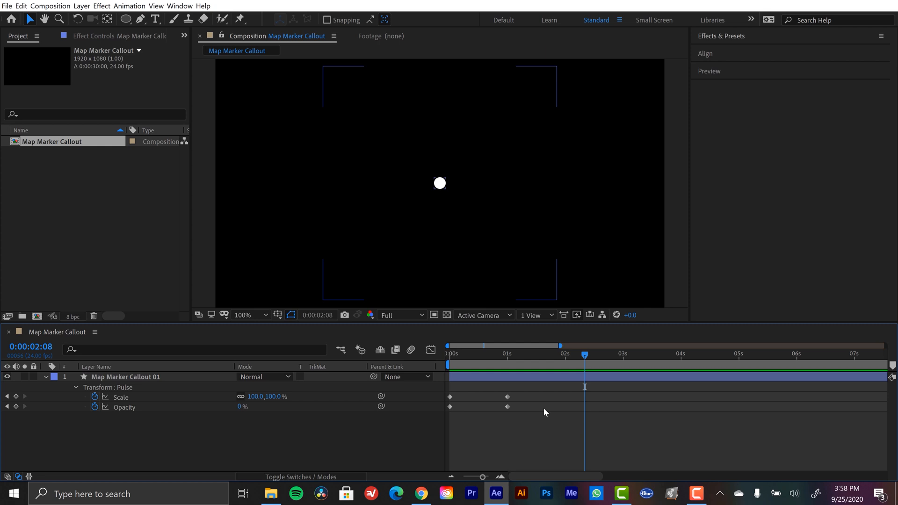
mouse_move(529, 394)
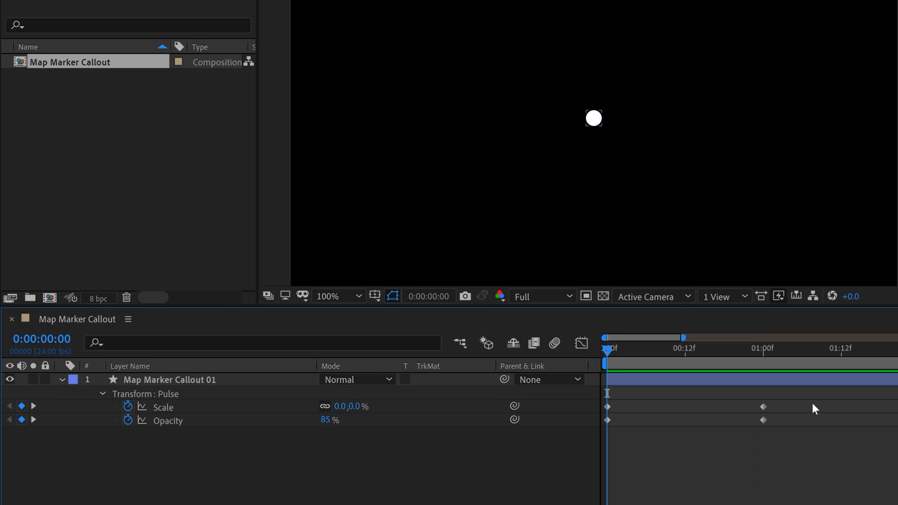
Easy Ease the Pulse Scale and Opacity keyframes and view their speed curves in the Graph Editor.
click(172, 379)
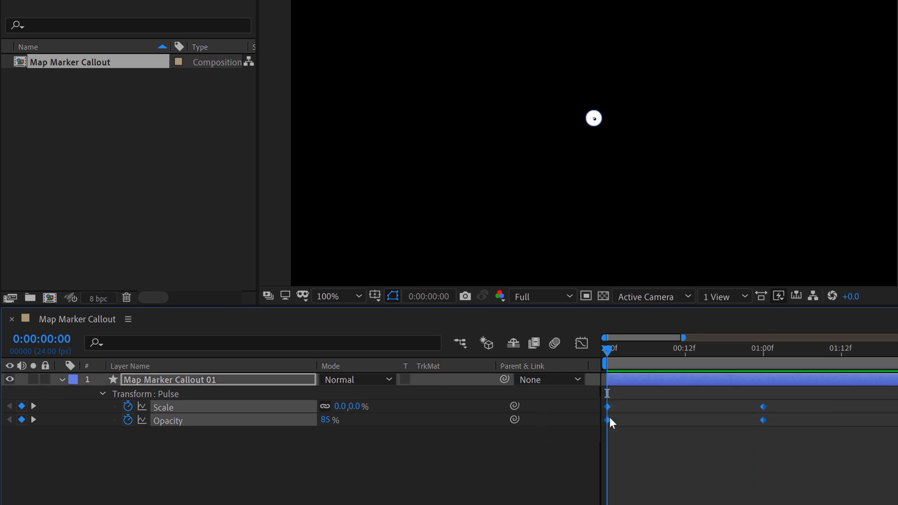
right_click(607, 420)
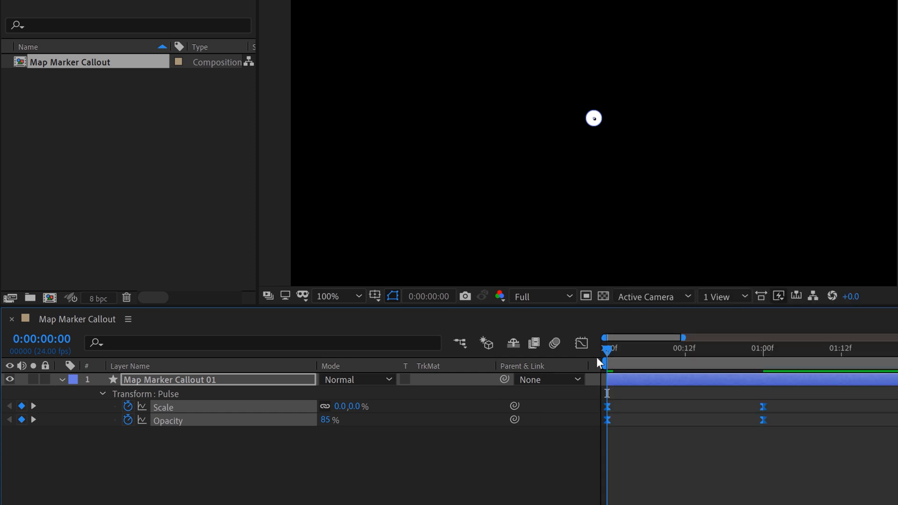
click(581, 342)
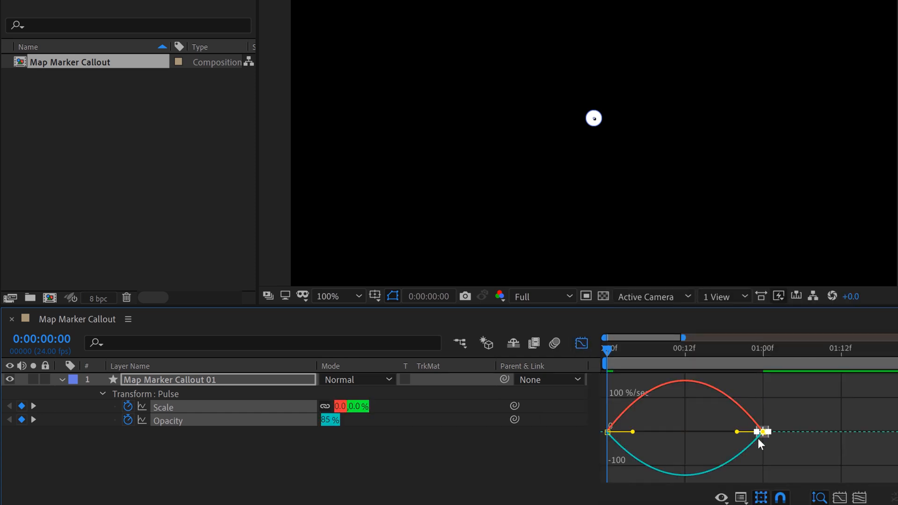
mouse_move(739, 435)
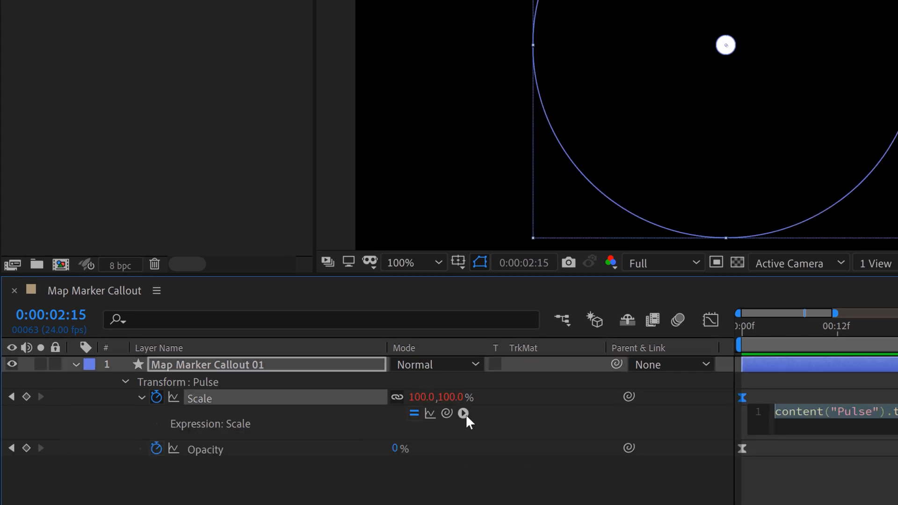
Enter loopOut(type = "cycle", numKeyframes = 0) as the Scale and Opacity expression.
click(464, 413)
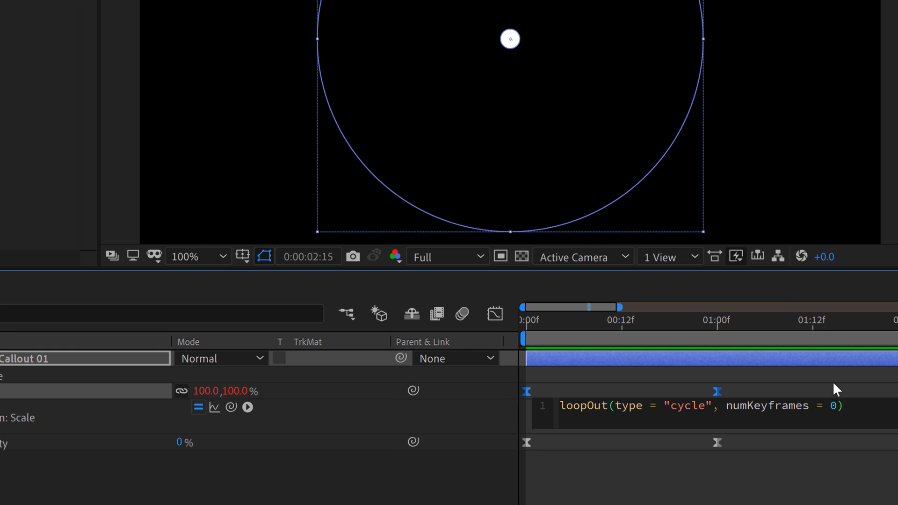
mouse_move(801, 388)
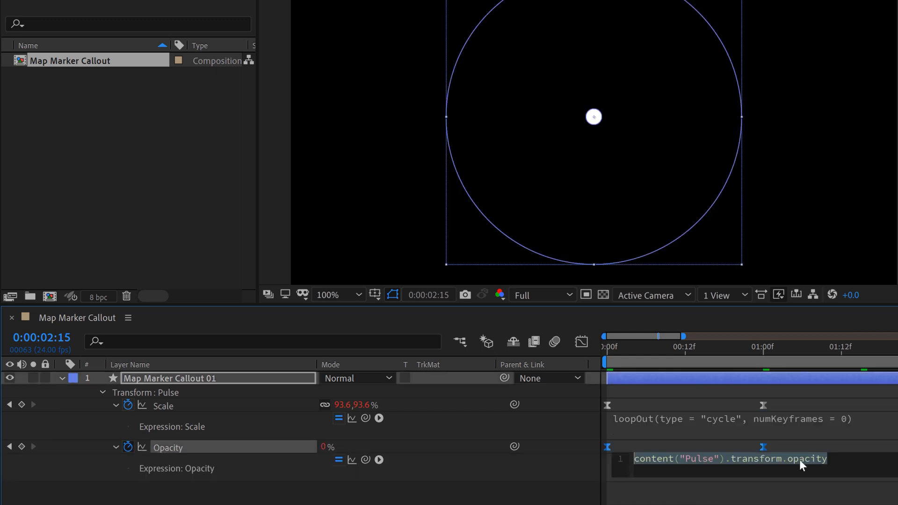
text(loopOut(type = "cycle", numKeyframes = 0))
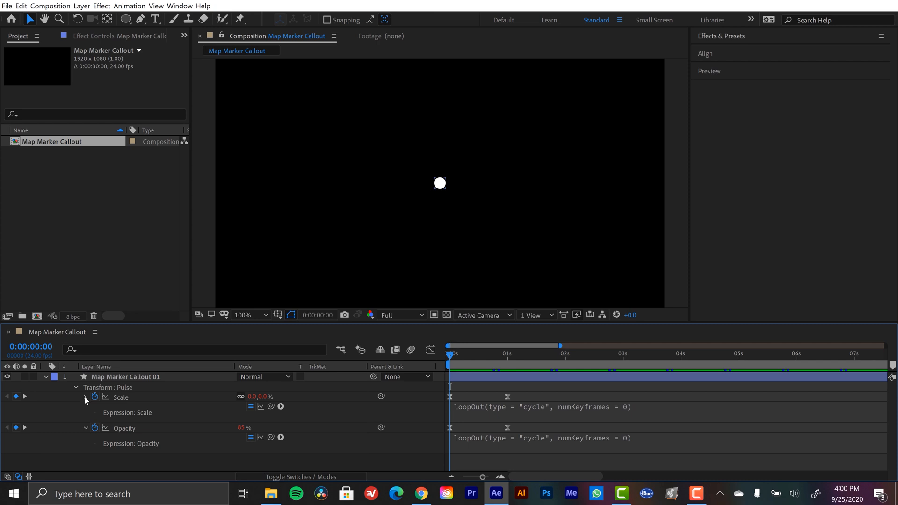
Collapse the layer, duplicate it as Map Marker Callout 02 and lock layer 01.
click(85, 397)
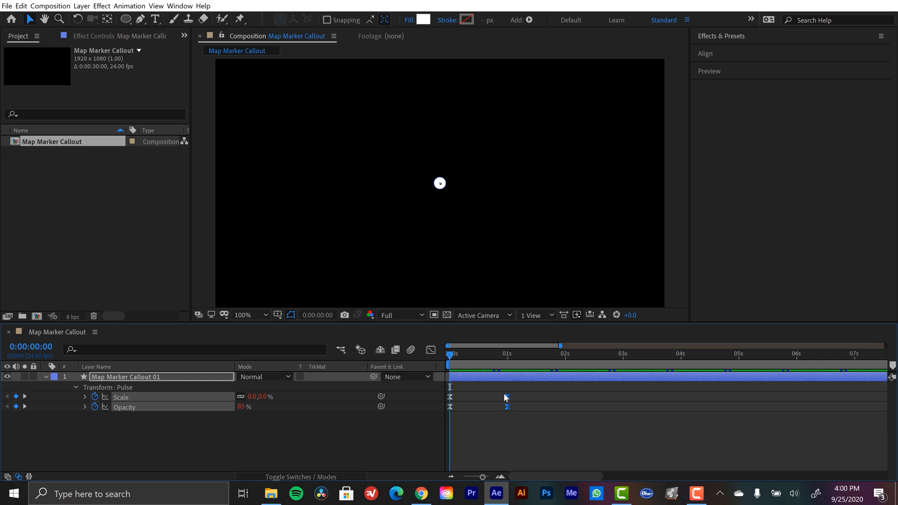
mouse_move(502, 400)
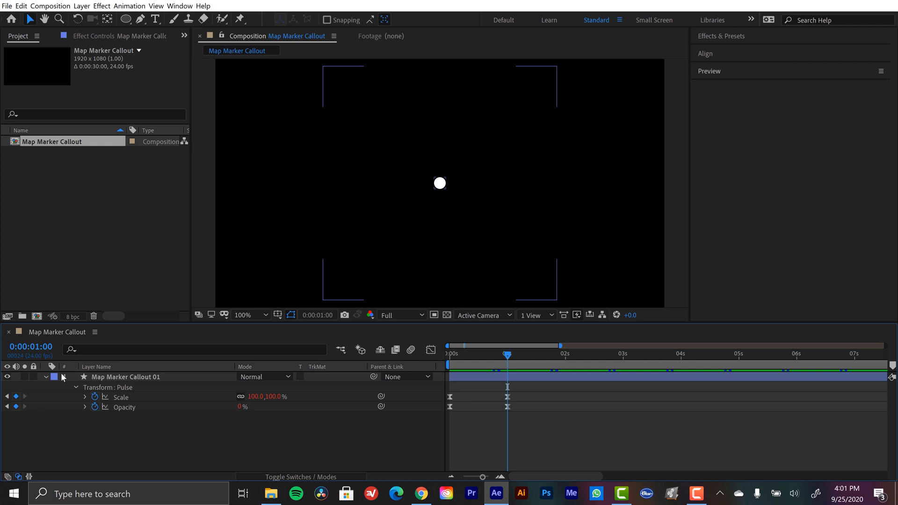
click(46, 376)
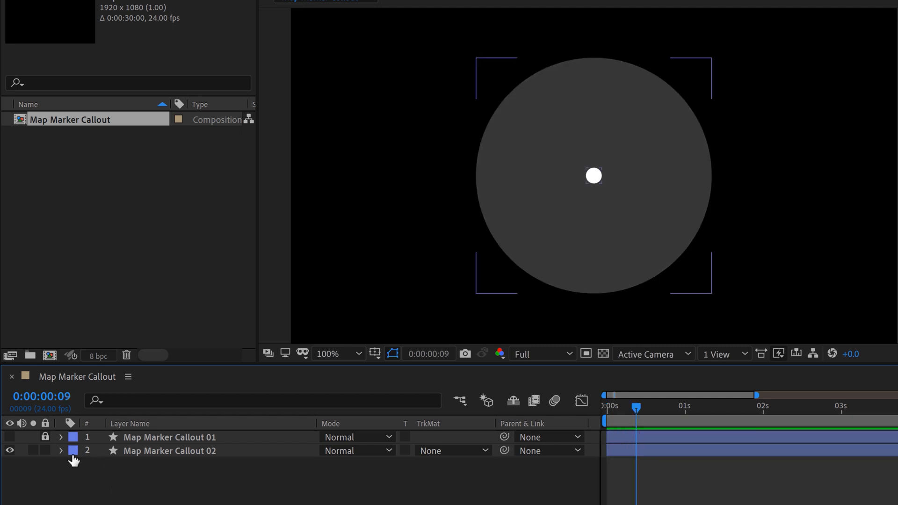
Twirl open Contents > Pulse on layer 02 so its fill can be hidden, leaving only the stroke ring.
click(61, 451)
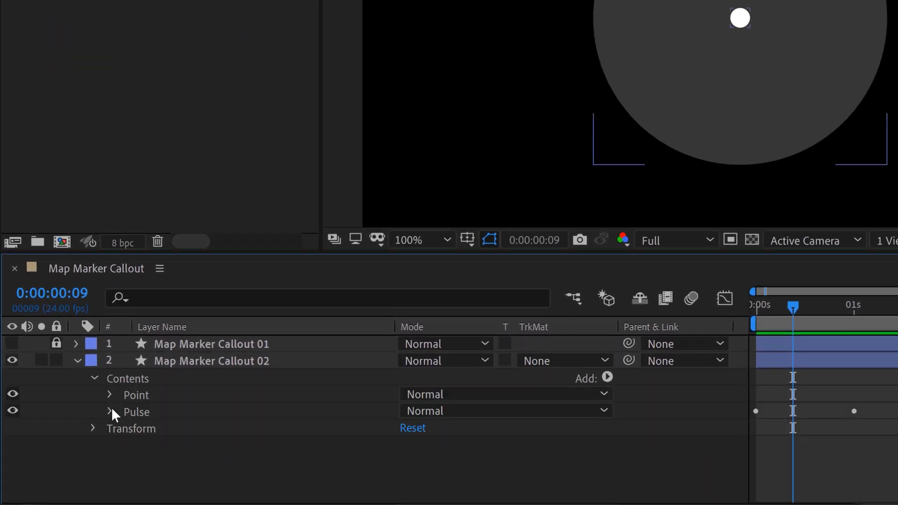
click(109, 412)
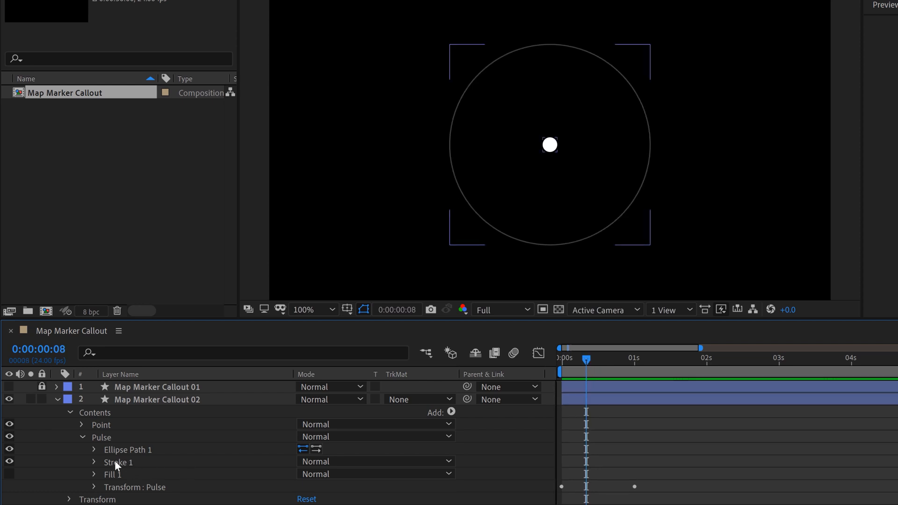
click(82, 438)
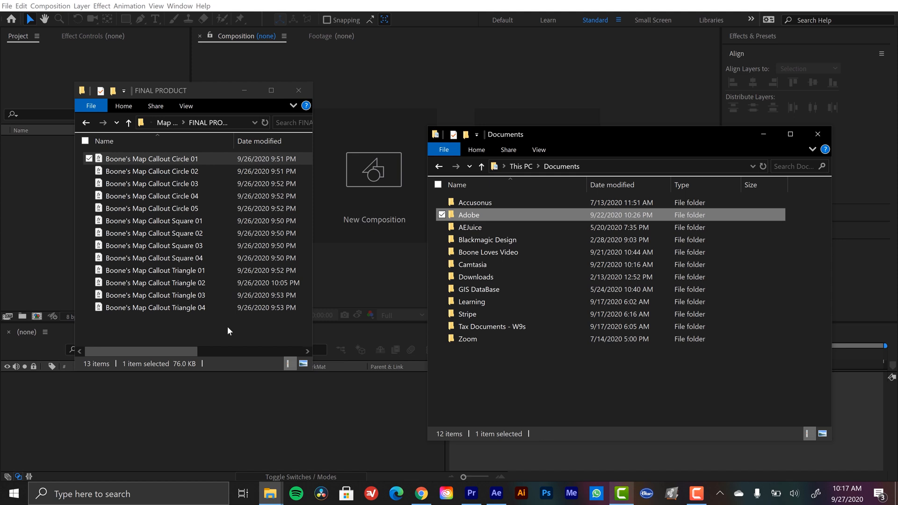
mouse_move(197, 333)
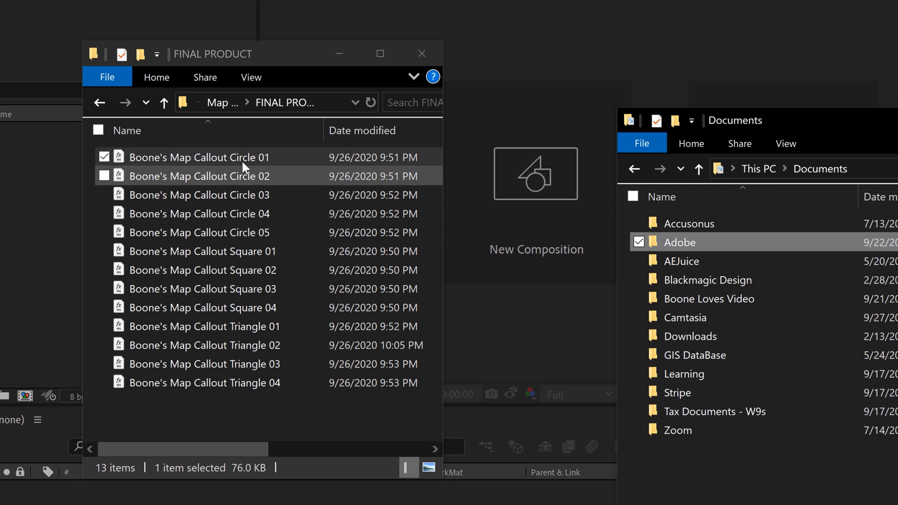
mouse_move(205, 180)
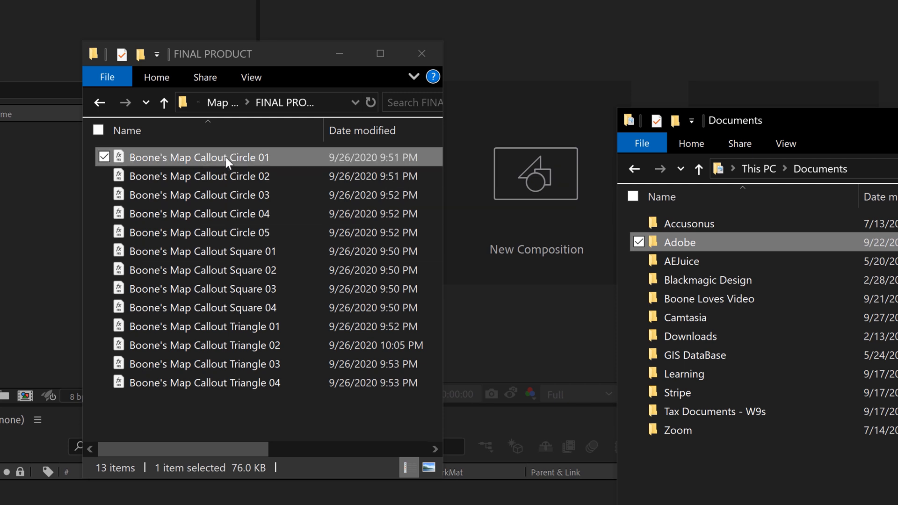
mouse_move(155, 156)
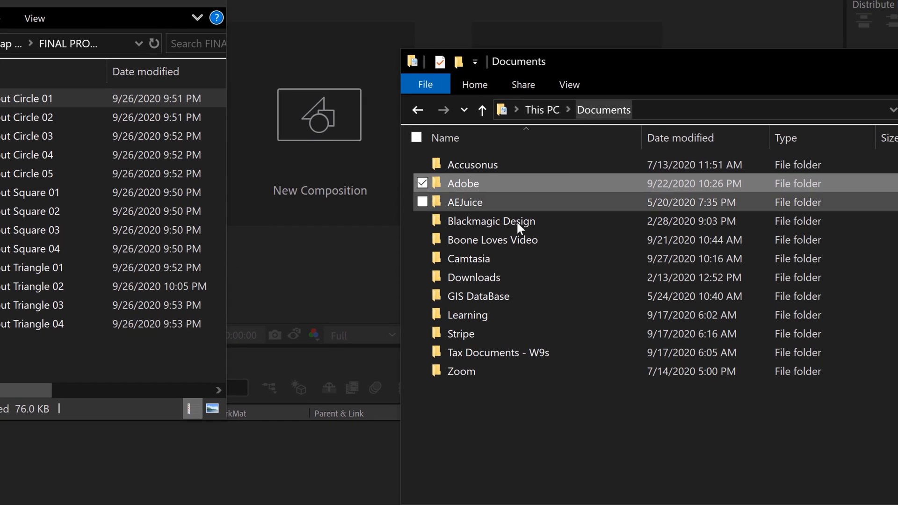
Browse Documents > Adobe > After Effects 2020 to reach the User Presets folder.
double_click(463, 183)
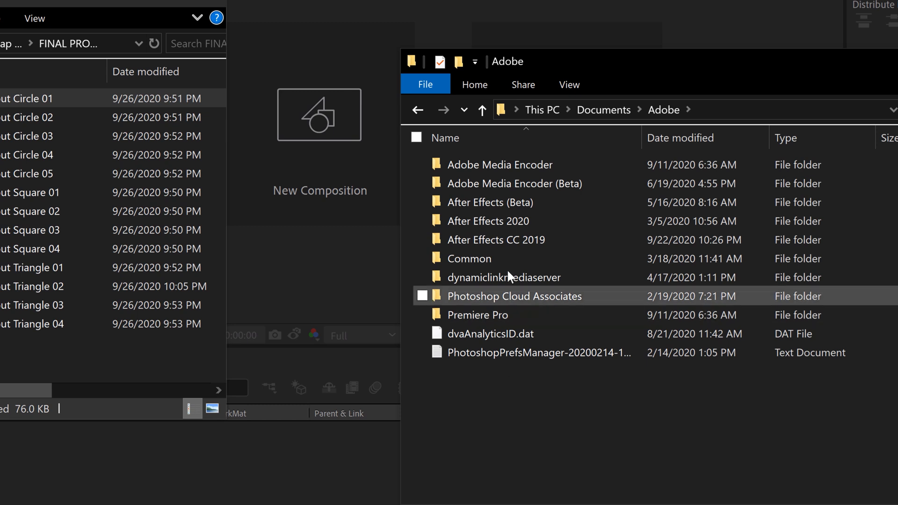
mouse_move(488, 221)
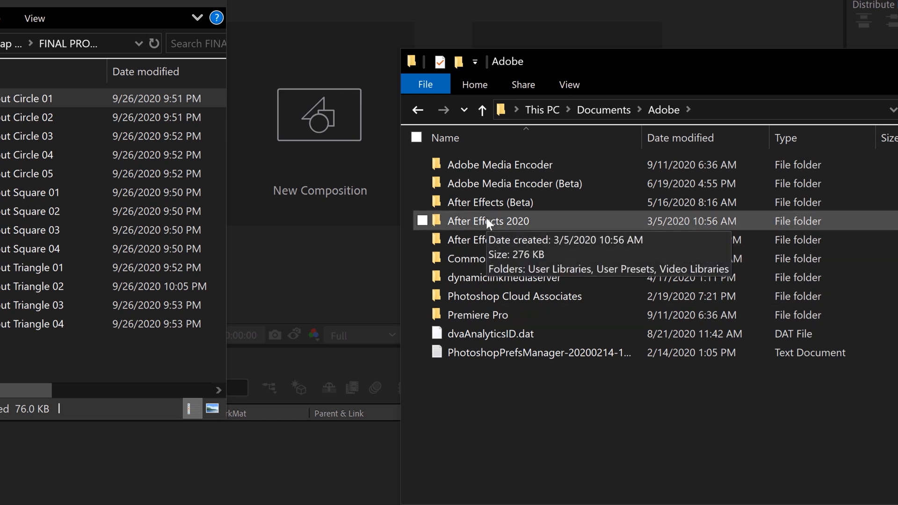
double_click(489, 220)
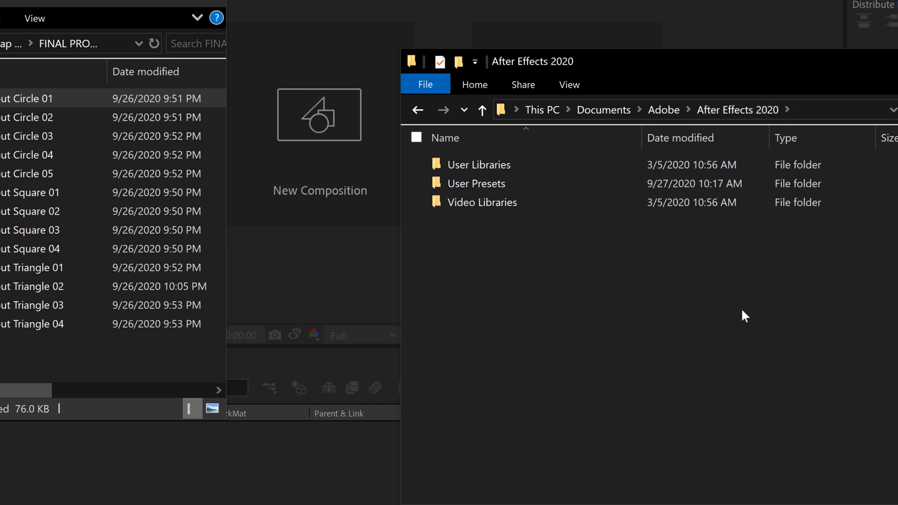
mouse_move(649, 295)
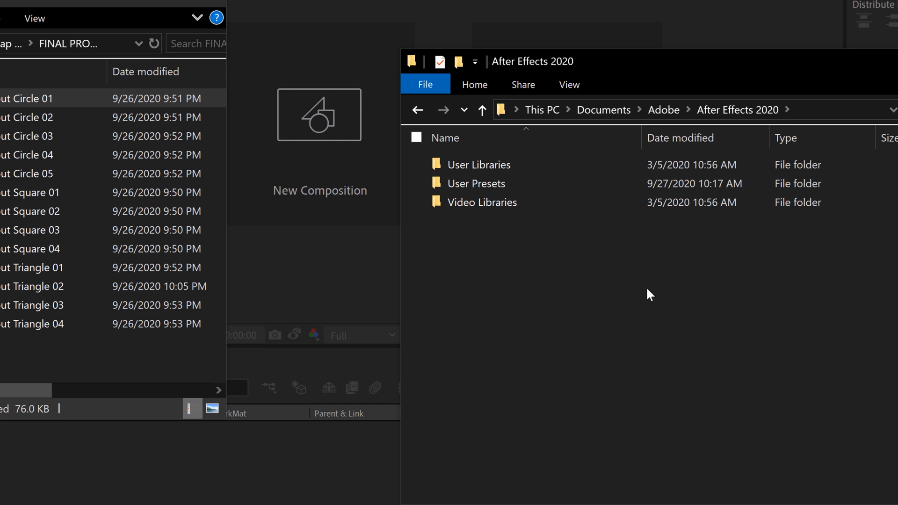
mouse_move(606, 278)
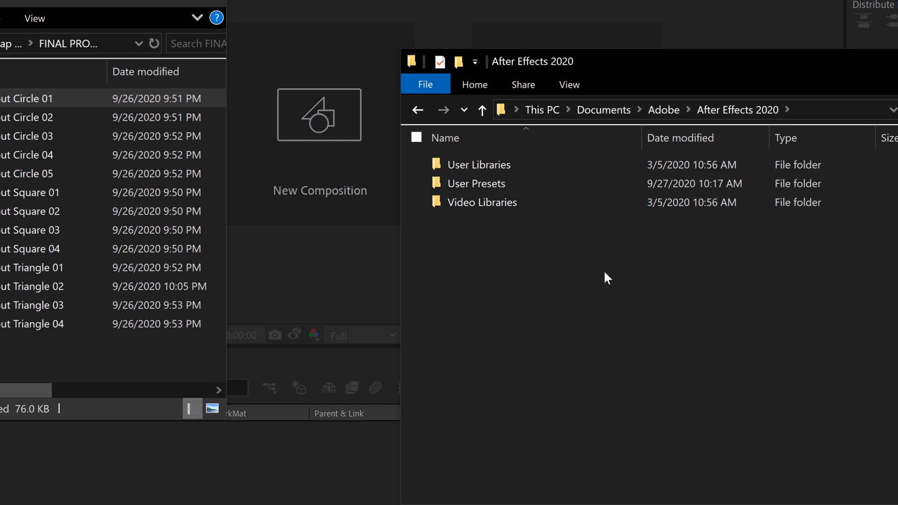
mouse_move(574, 304)
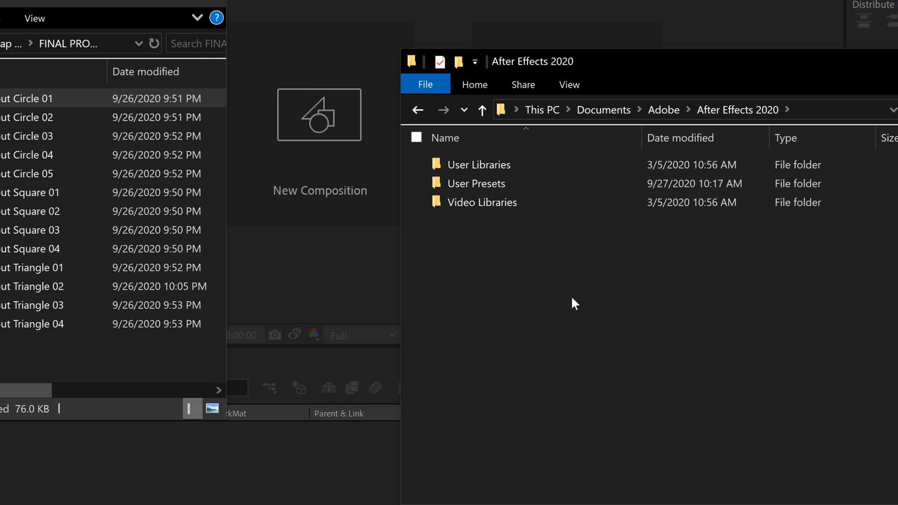
click(475, 183)
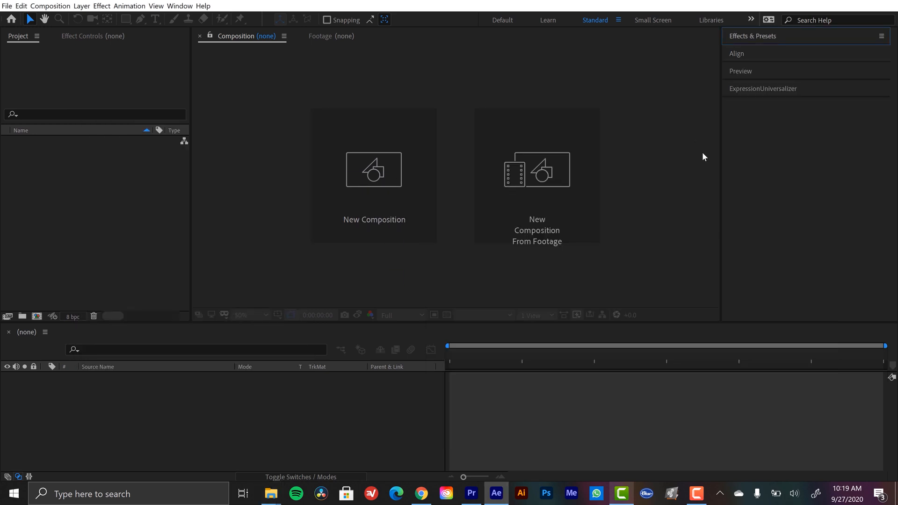
Refresh the Effects & Presets panel list so the newly installed User Presets appear.
click(179, 6)
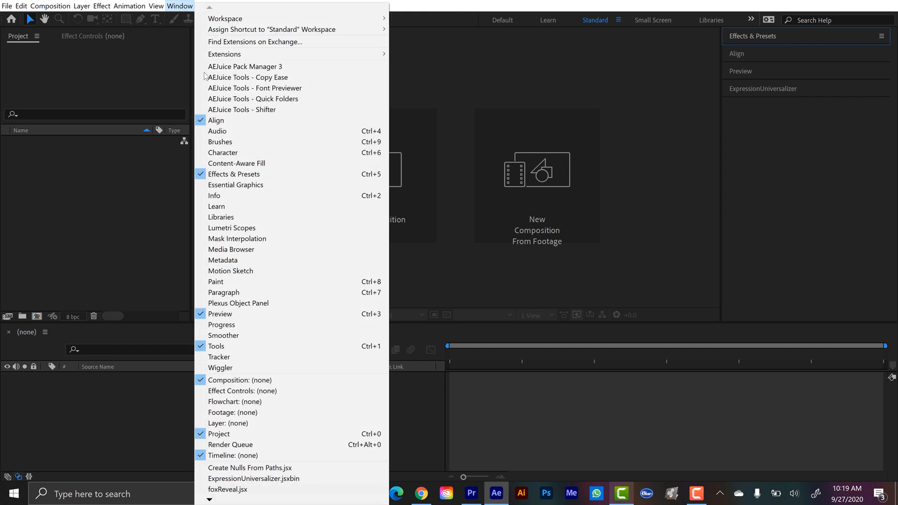
mouse_move(682, 130)
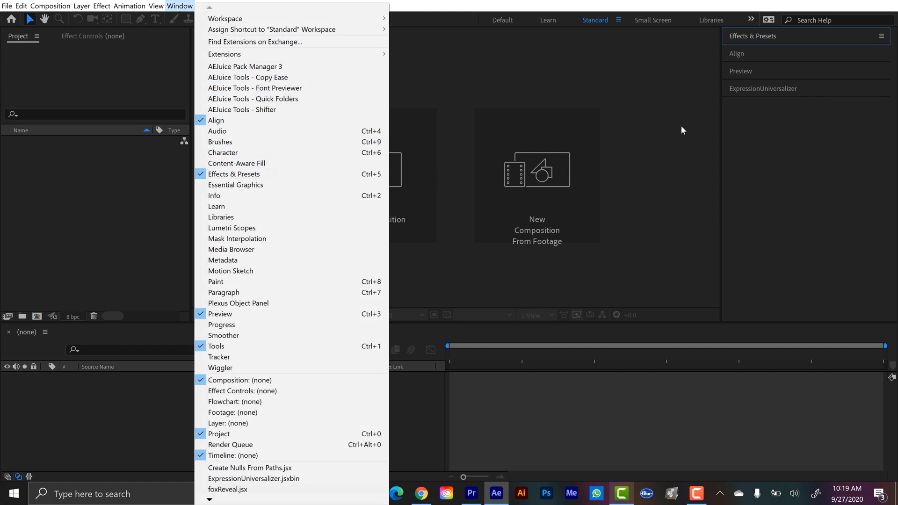
click(234, 174)
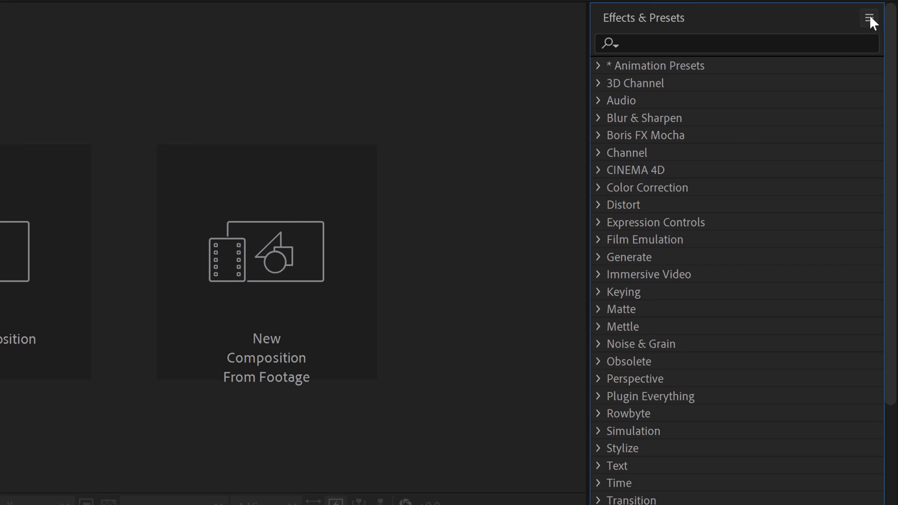
click(870, 17)
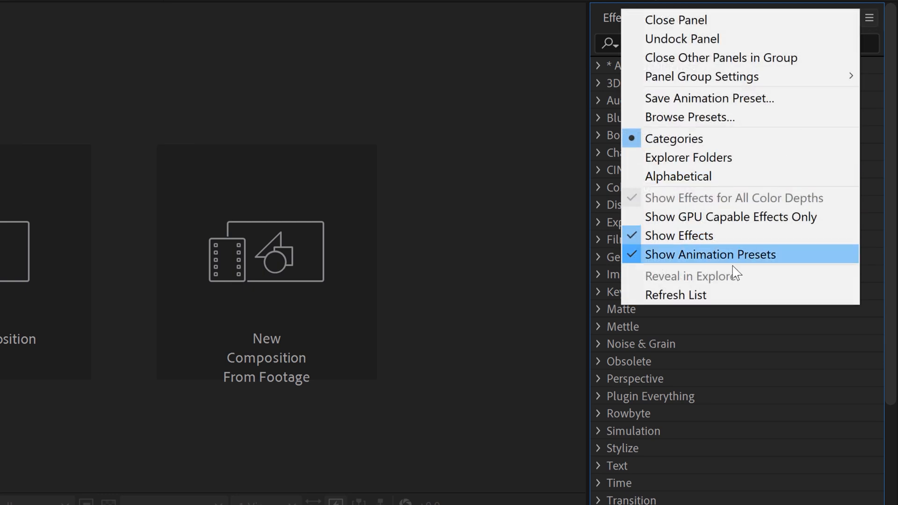
click(711, 254)
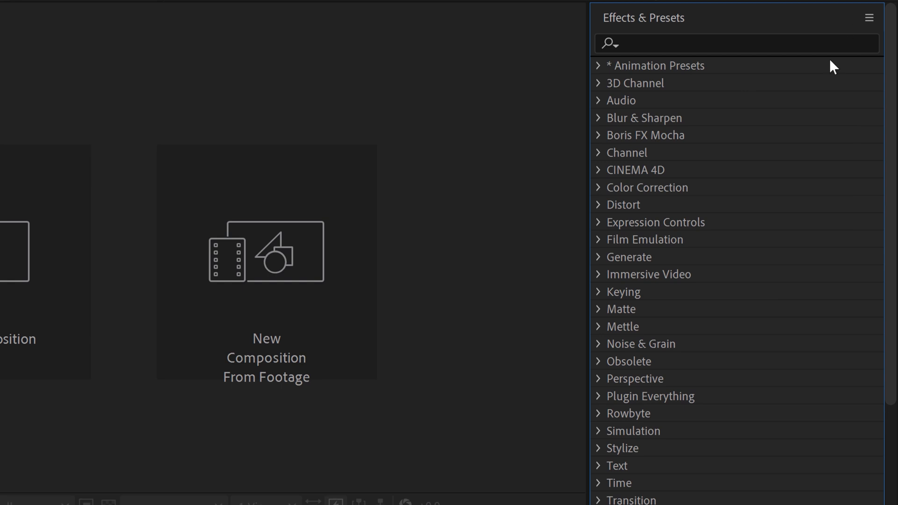
mouse_move(601, 70)
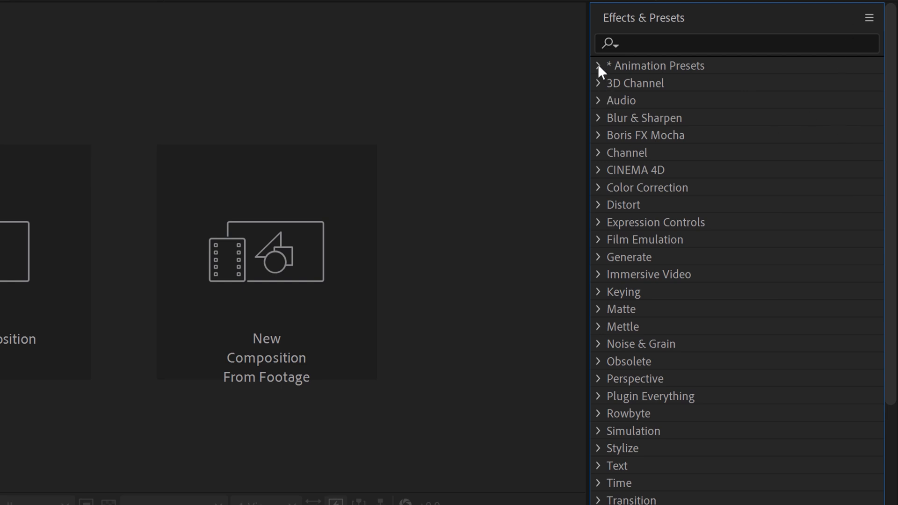
Expand Animation Presets > User Presets and select Boone's Map Callout Circle 01.
click(598, 65)
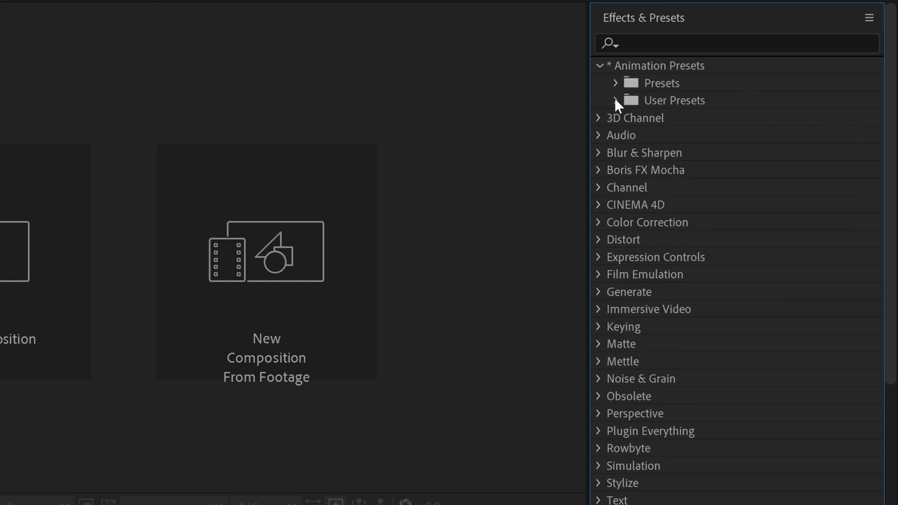
click(617, 100)
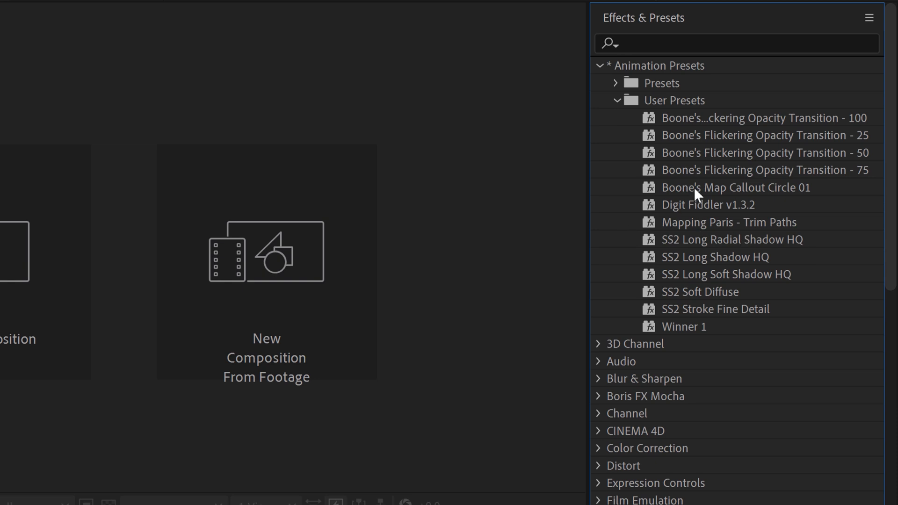
click(736, 187)
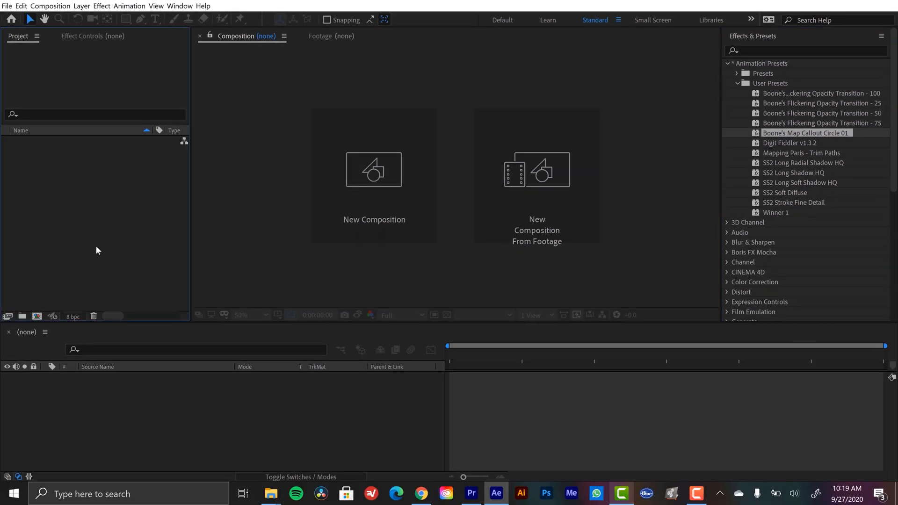
Create Comp 1 with the HDTV 1080 29.97 preset to hold the callout circle layer.
click(389, 162)
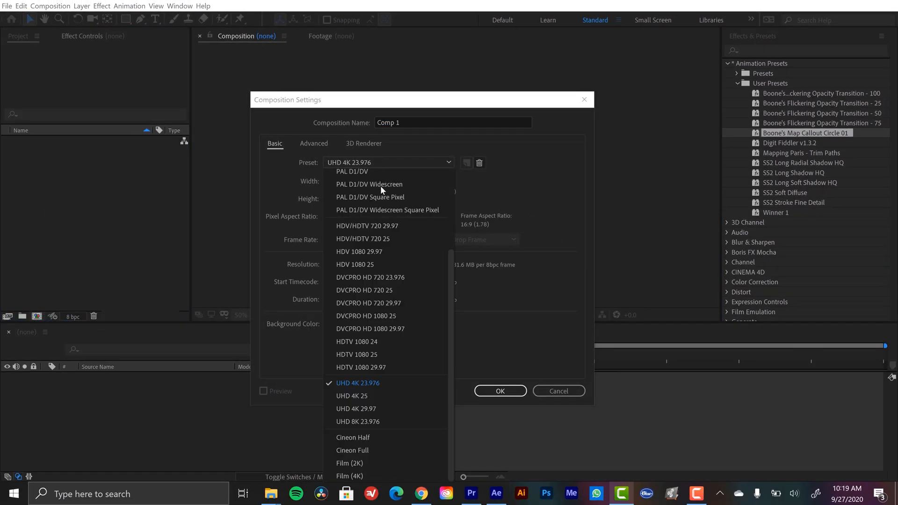
click(362, 367)
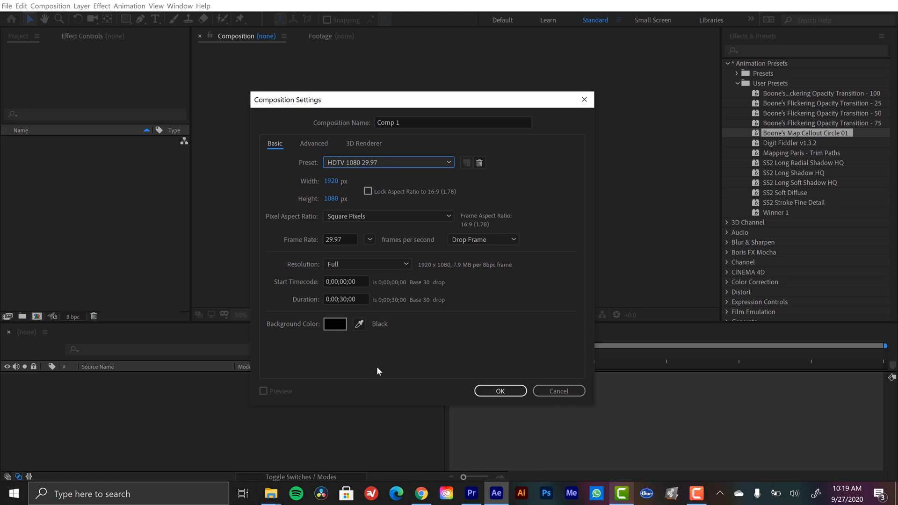
click(499, 391)
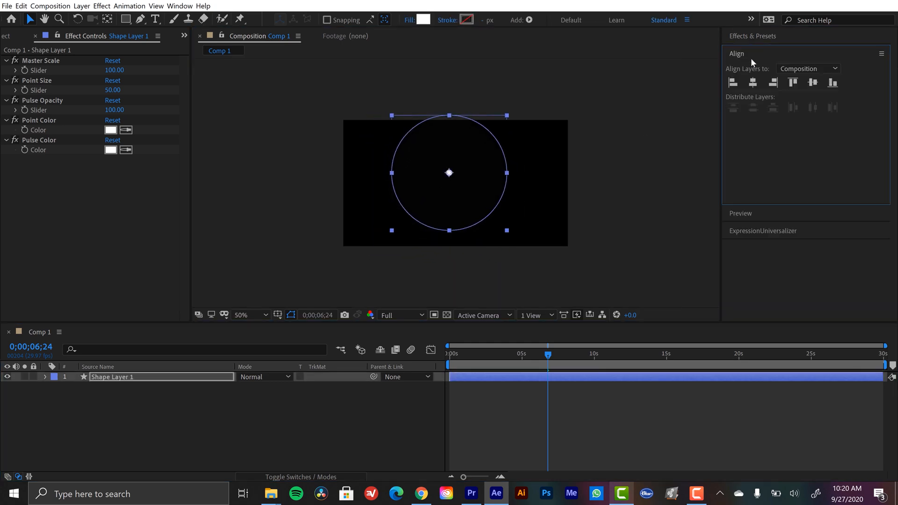
Set Master Scale 93, Point Size 294, Pulse Opacity 80 and pick a new point colour.
click(812, 82)
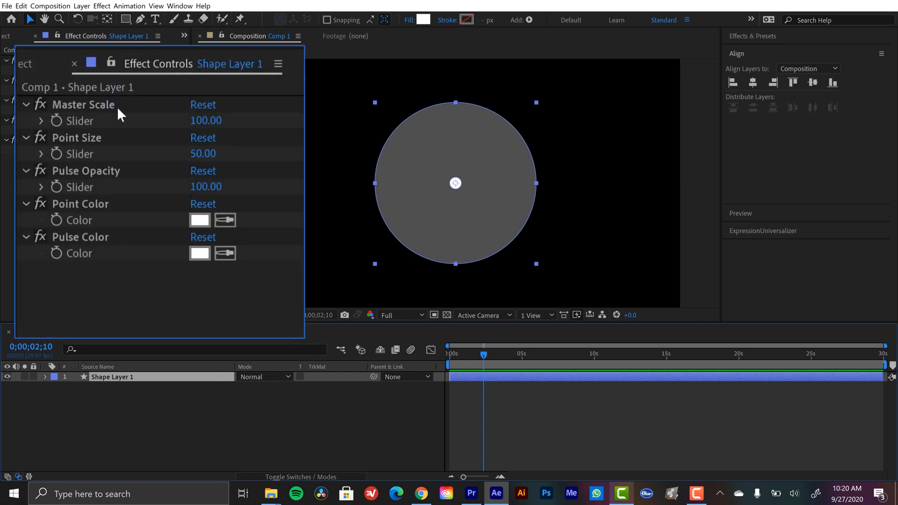
mouse_move(159, 121)
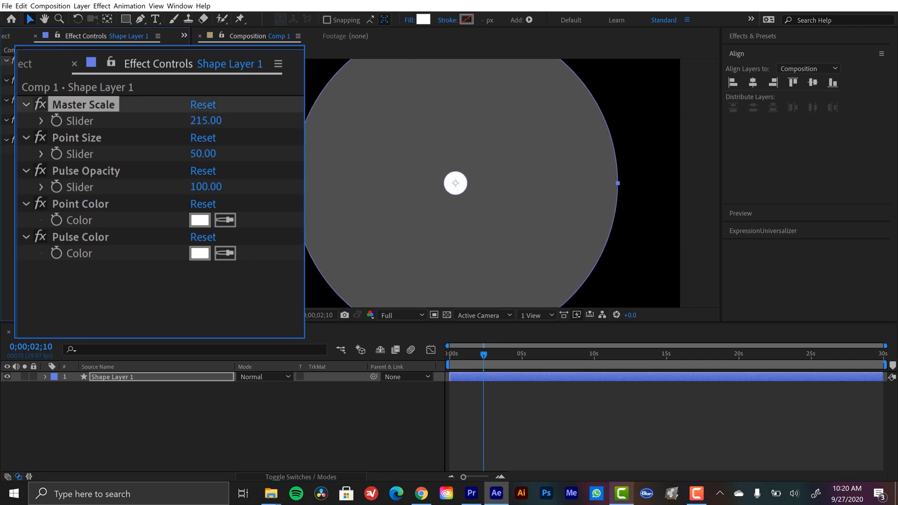
drag(205, 120, 195, 121)
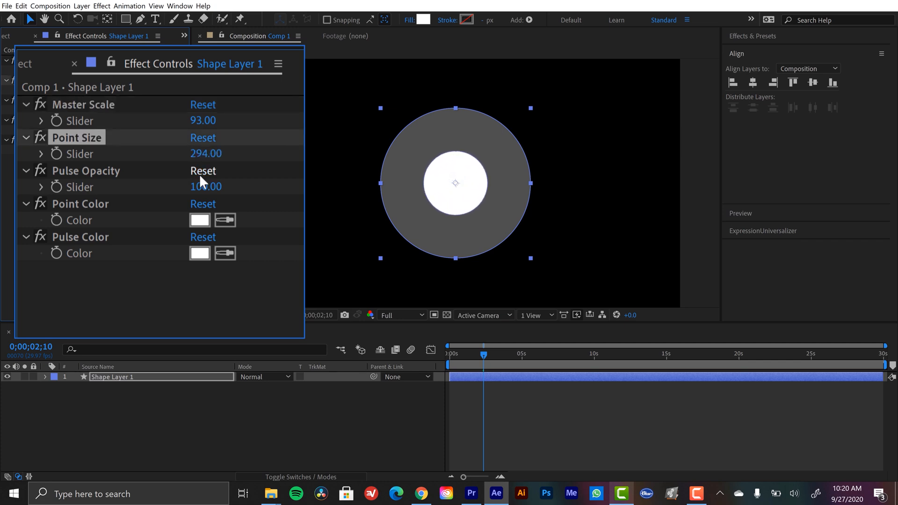
drag(205, 187, 204, 187)
text(80)
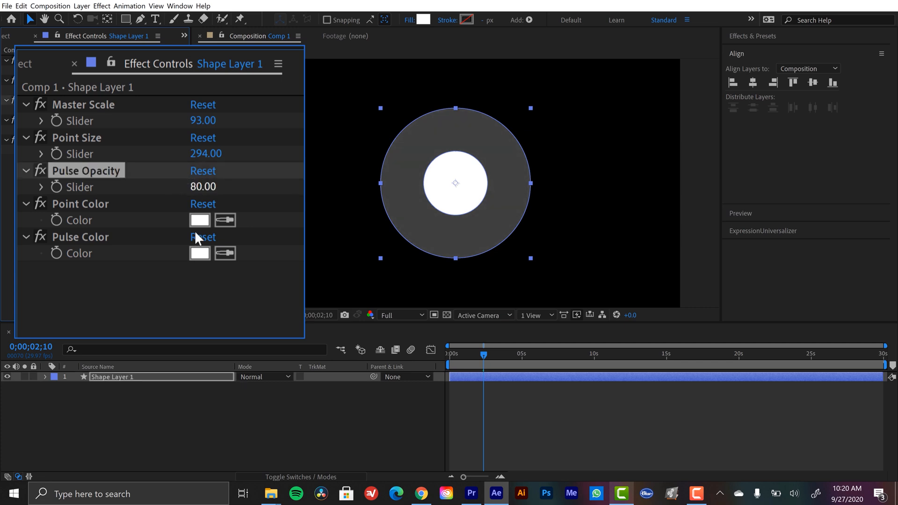
click(199, 219)
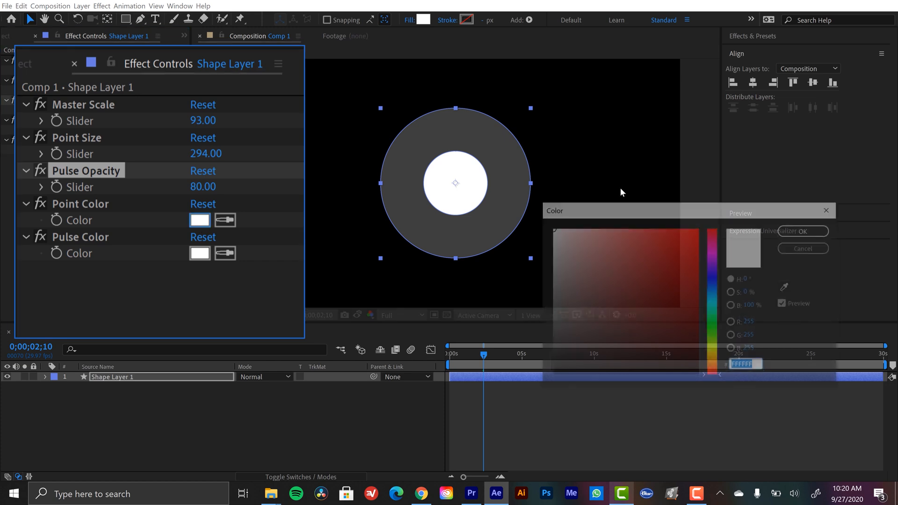
click(665, 264)
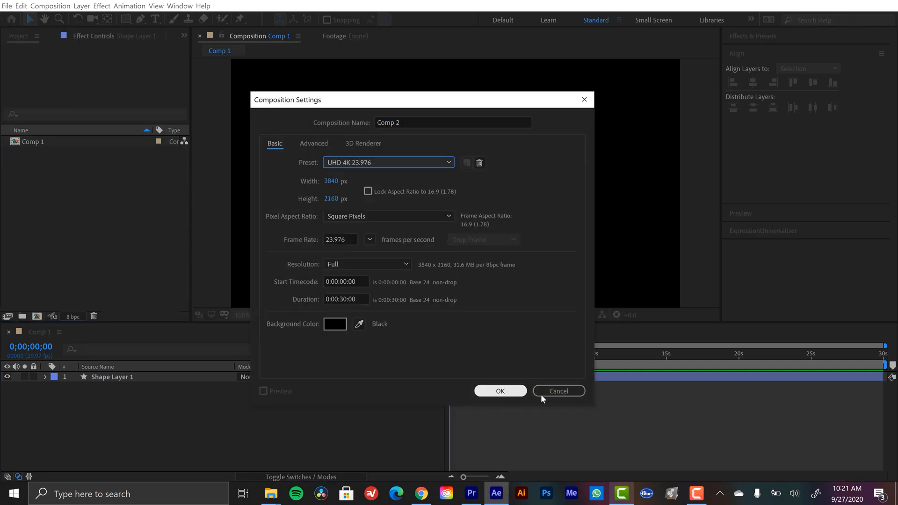
Confirm the UHD 4K Comp 2 and check the callout circle at Master Scale 177 in the viewer.
click(498, 391)
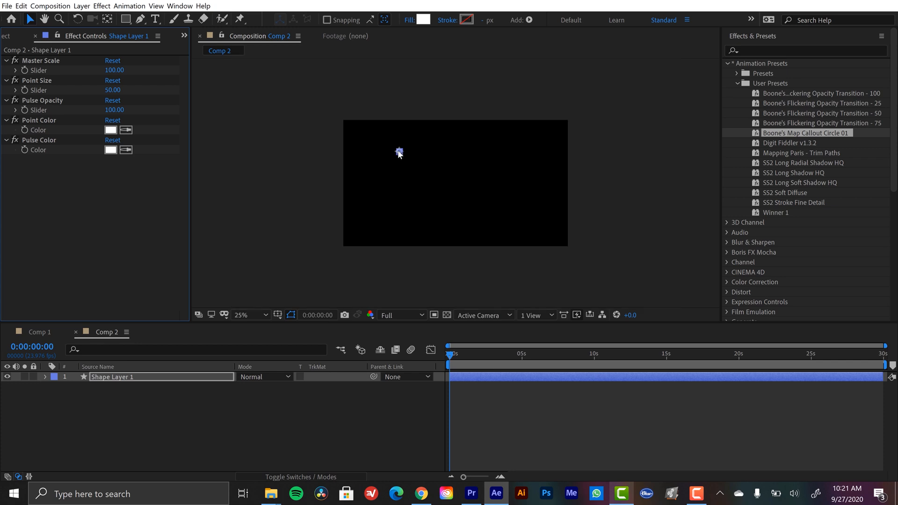
mouse_move(389, 166)
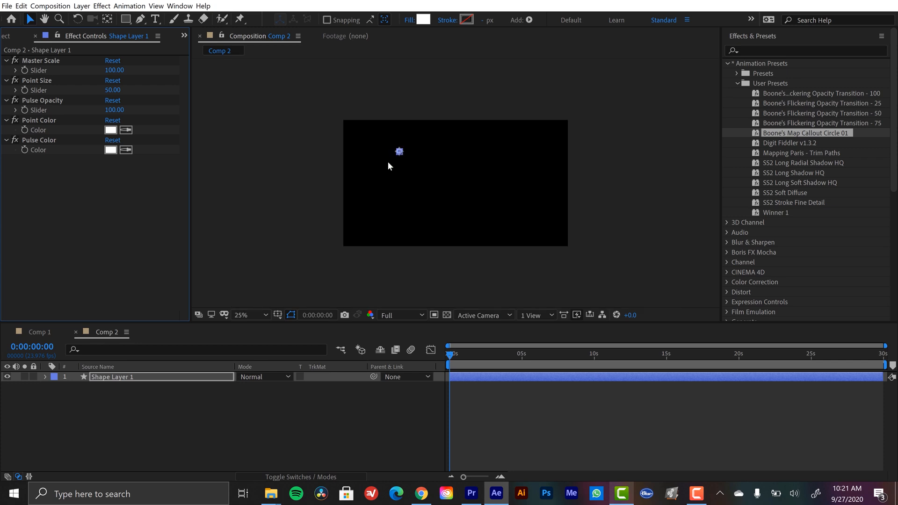
mouse_move(345, 222)
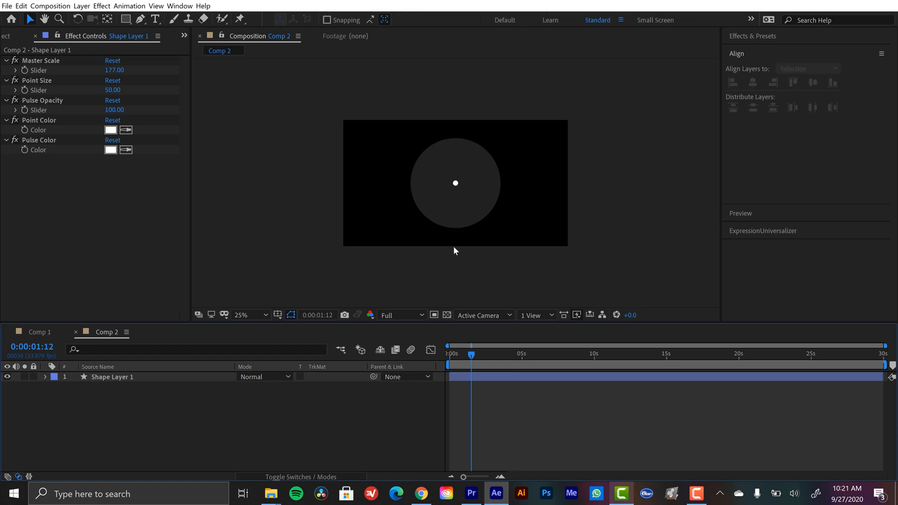
click(244, 315)
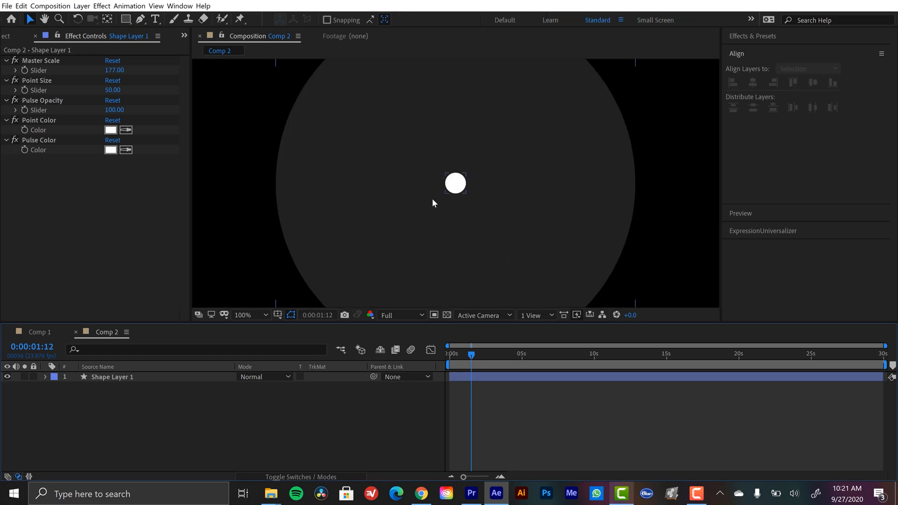
click(251, 314)
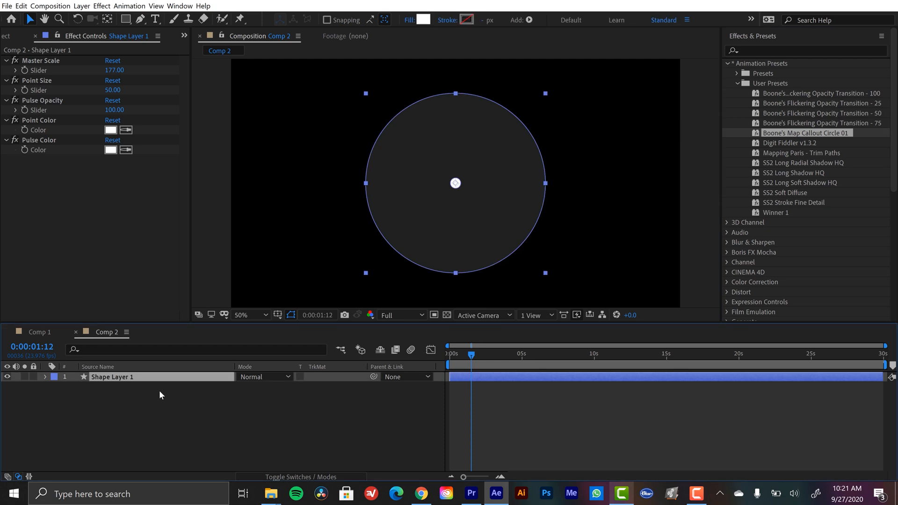
mouse_move(107, 394)
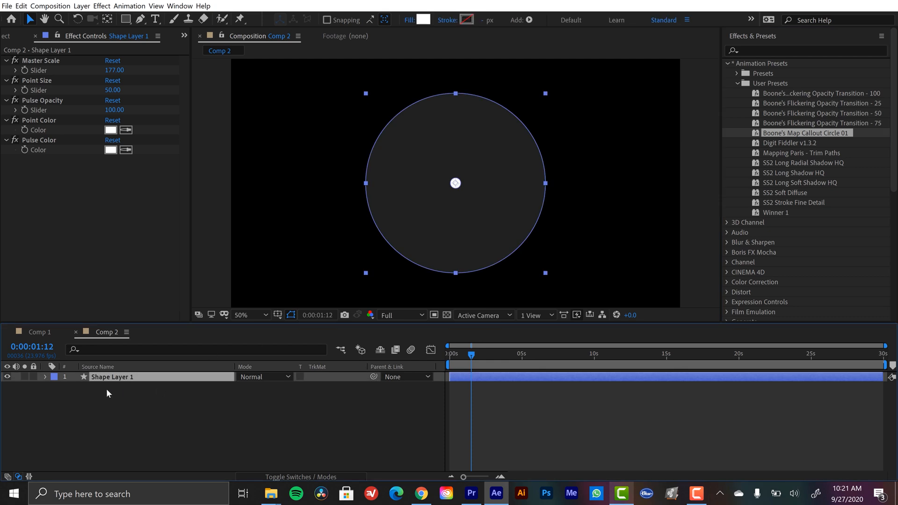
Add a second callout circle, Shape Layer 2, and move it to the upper right of Comp 2.
drag(455, 182, 353, 177)
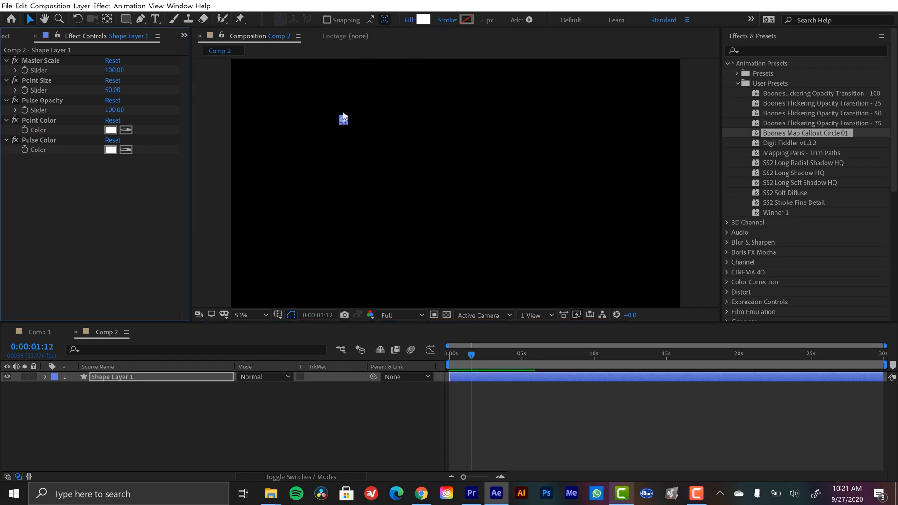
mouse_move(342, 120)
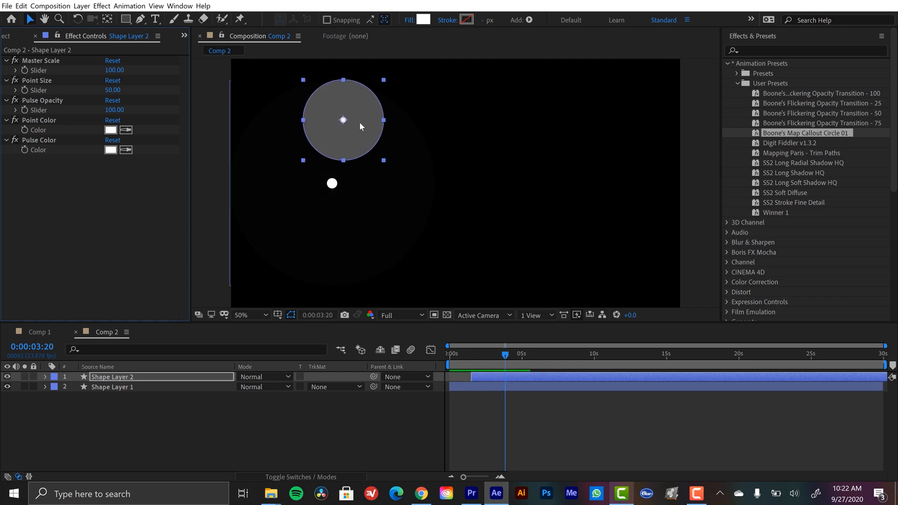
drag(342, 119, 567, 134)
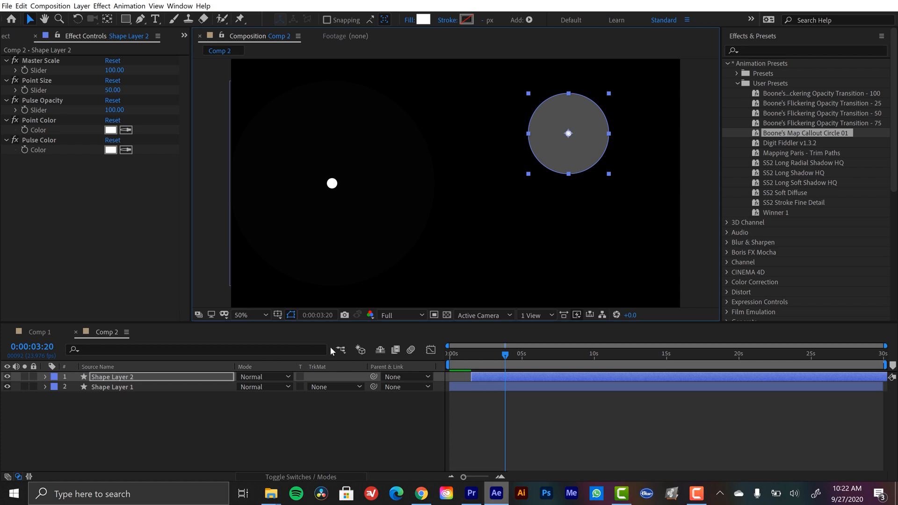
mouse_move(192, 396)
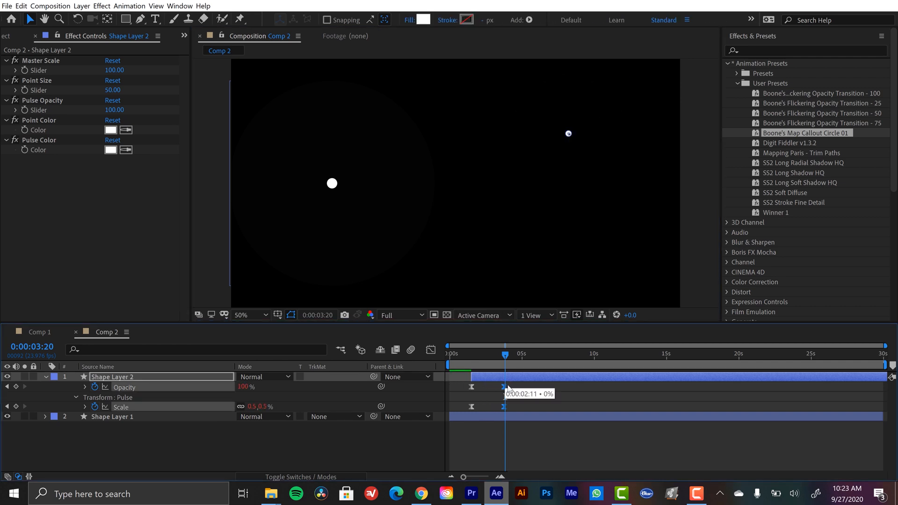
Reveal and select Shape Layer 1's Opacity and Scale pulse keyframes.
click(113, 417)
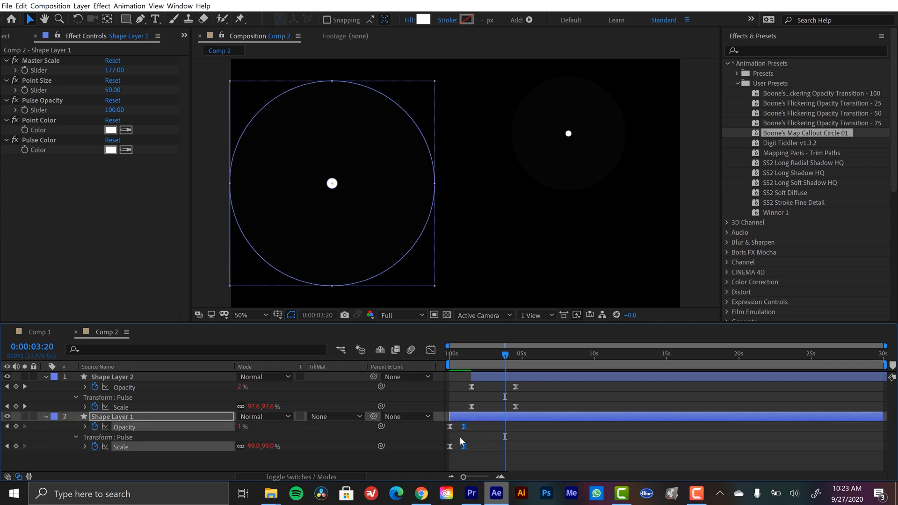
click(113, 377)
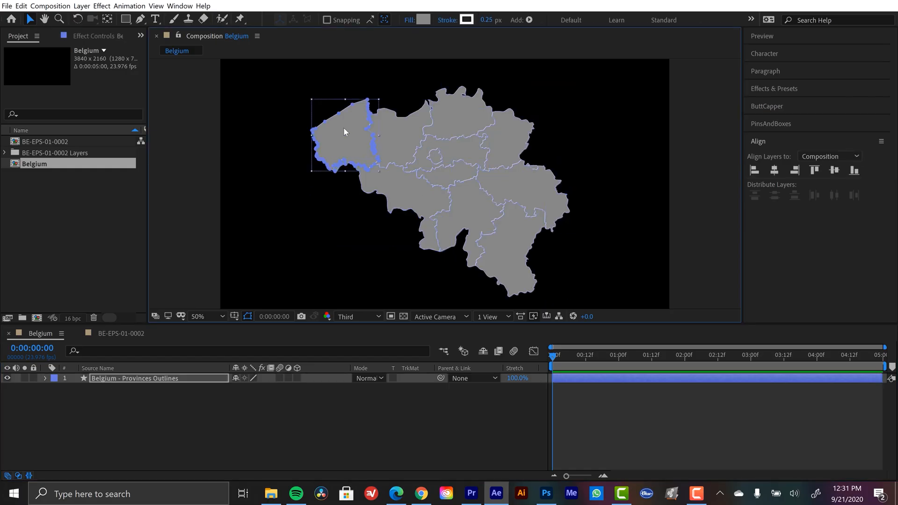
Pull the westernmost Belgium province path away to the upper left of the map.
drag(347, 135, 289, 135)
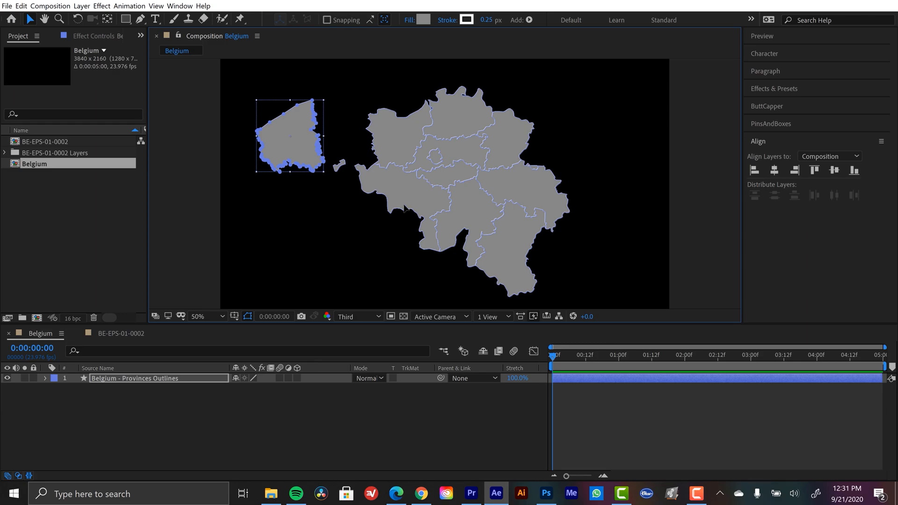